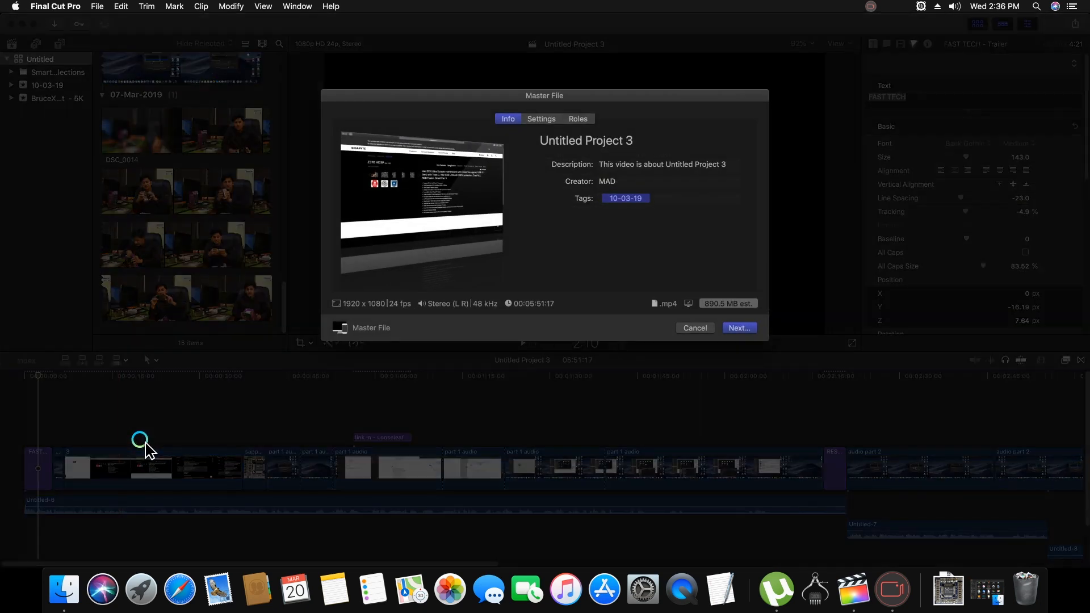
Set the Master File export's video codec to H.264 Faster Encode.
click(542, 119)
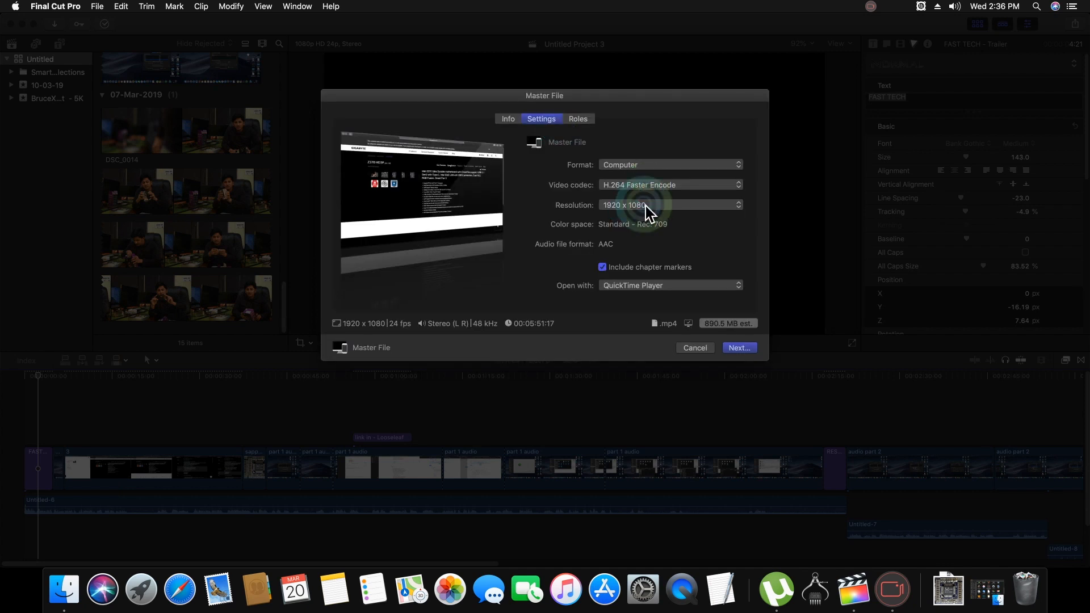
click(671, 184)
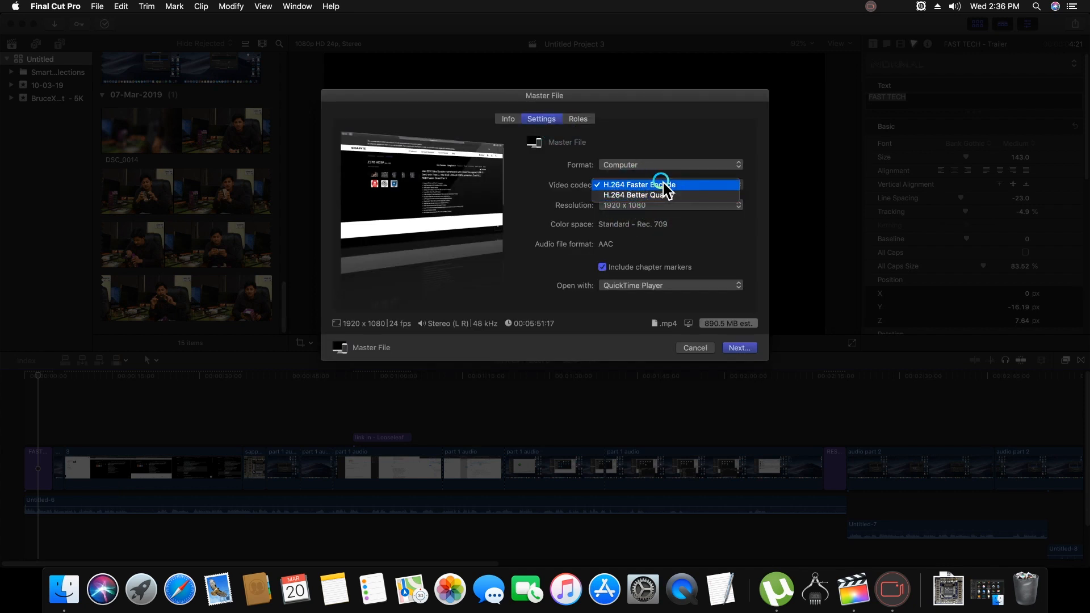
click(660, 185)
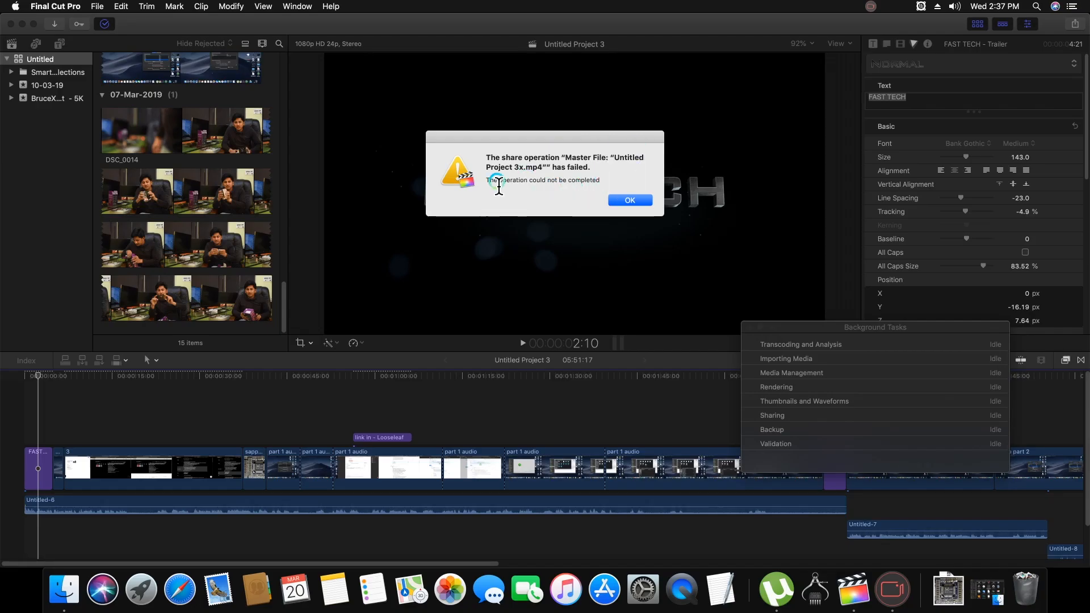
Dismiss the share failure alert with OK.
click(631, 199)
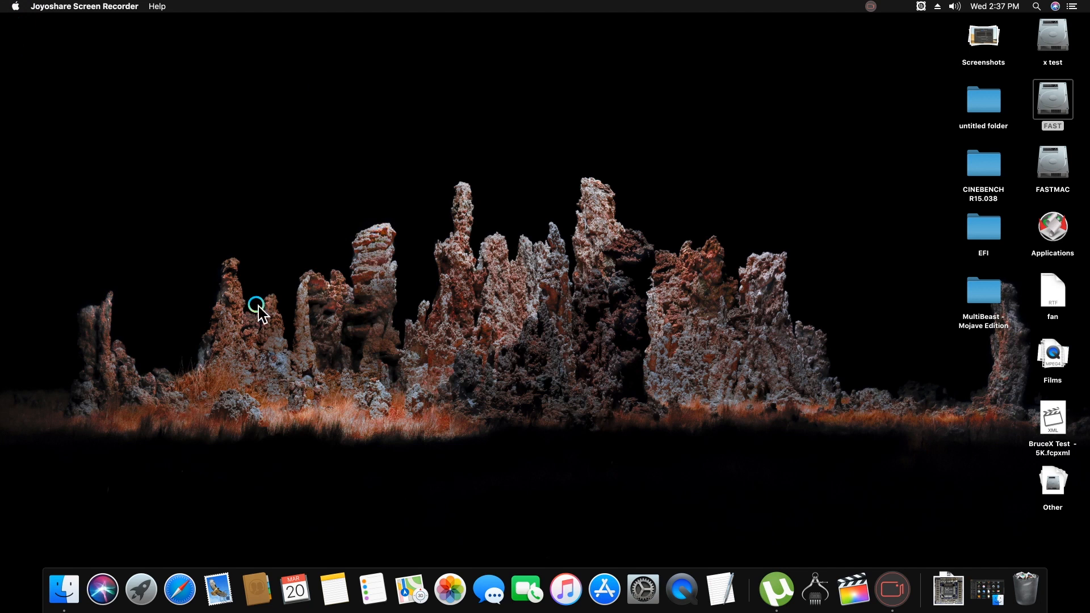
mouse_move(1004, 288)
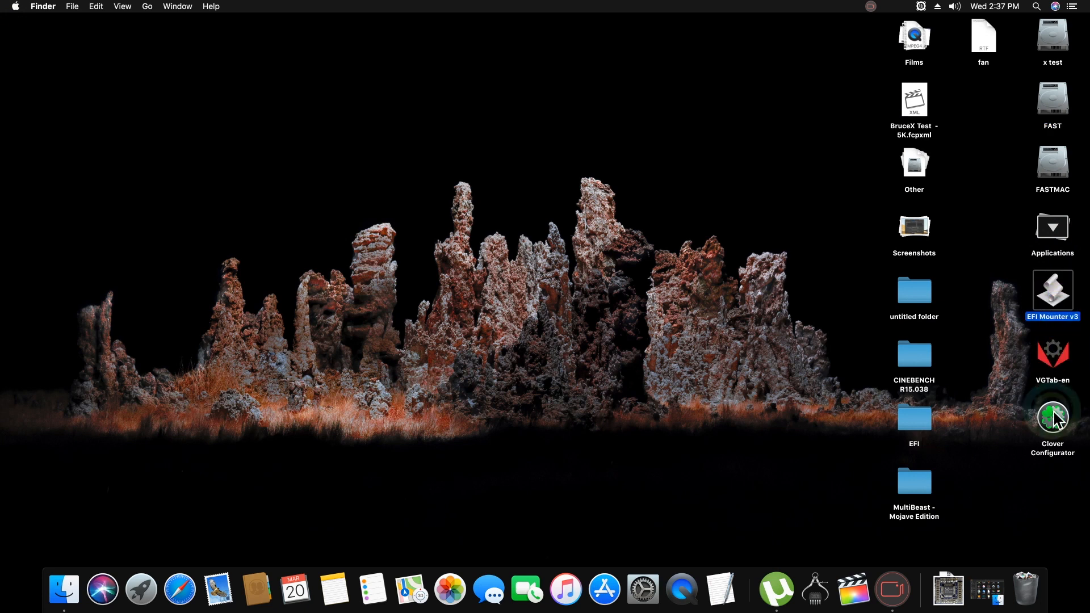
Launch Clover Configurator, mount the EFI partition with the admin password, and open it.
double_click(1053, 418)
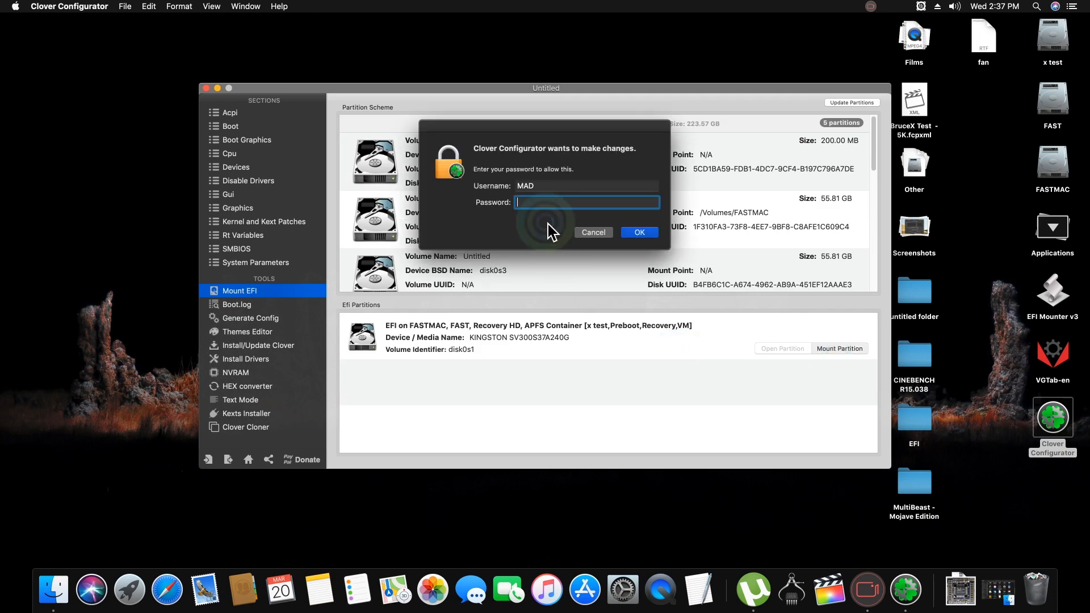
text(••••)
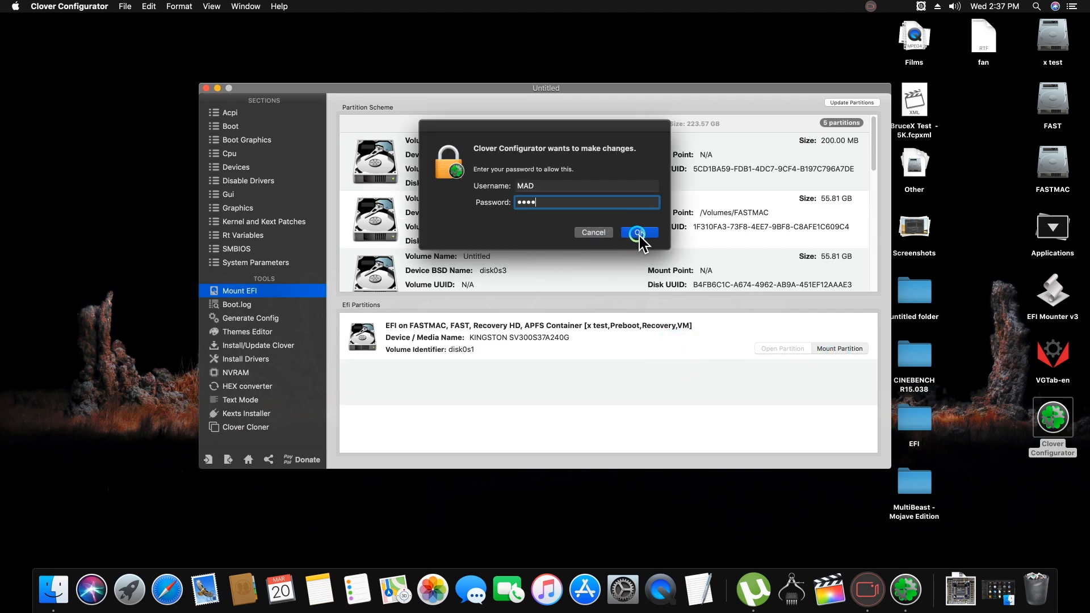
click(638, 232)
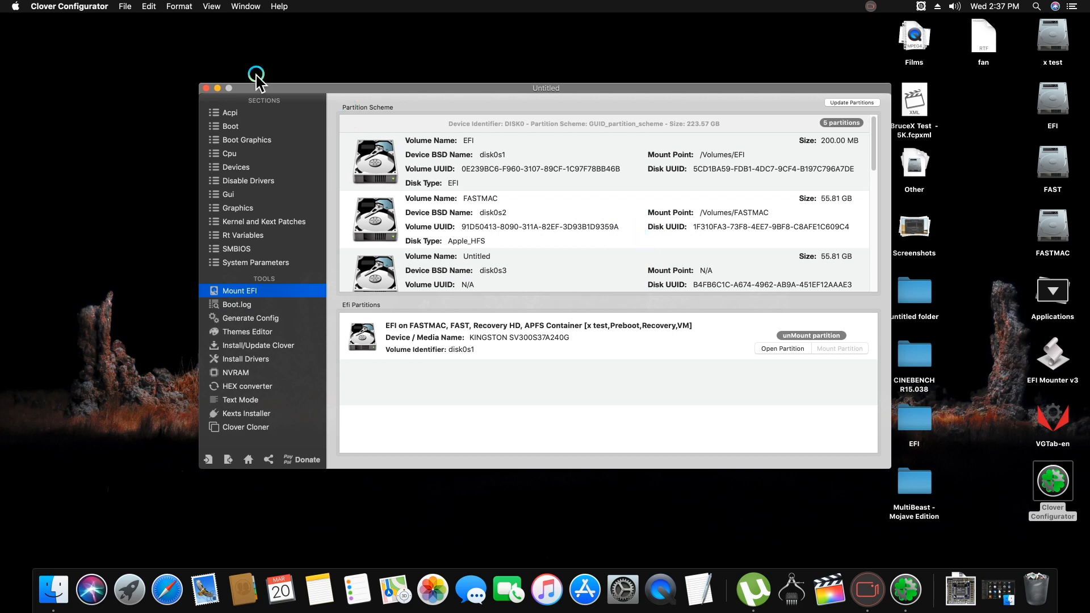
mouse_move(950, 351)
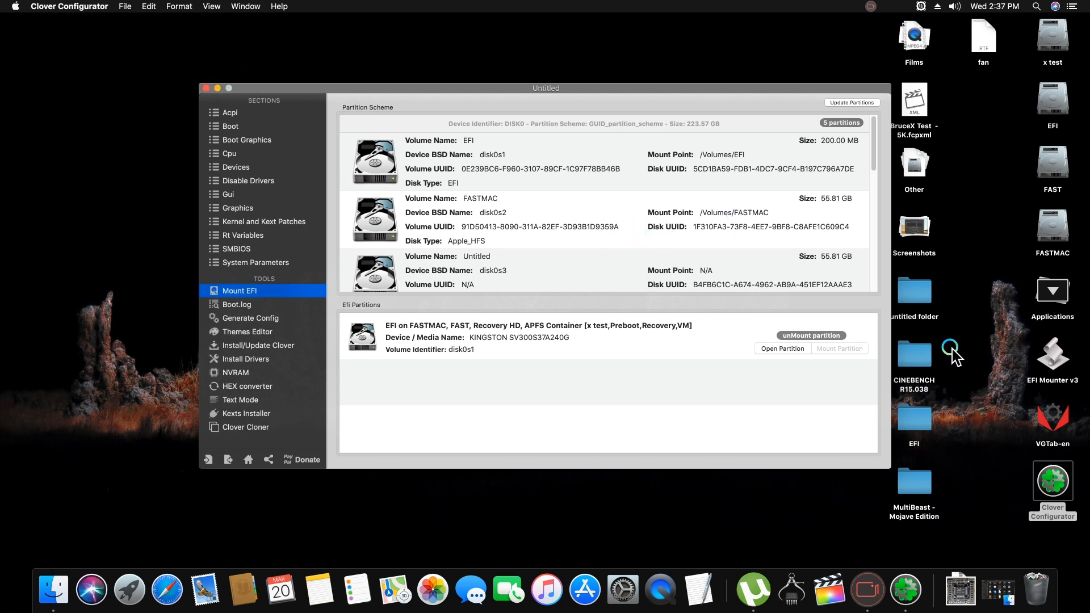
click(783, 348)
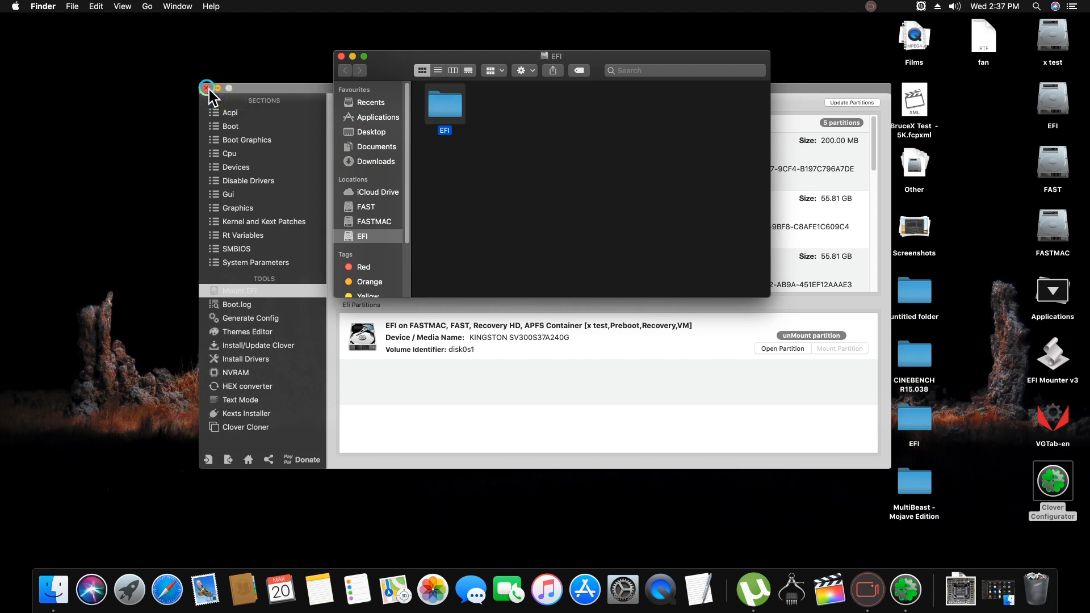
Close the partition window and open config.plist from EFI/CLOVER.
click(207, 88)
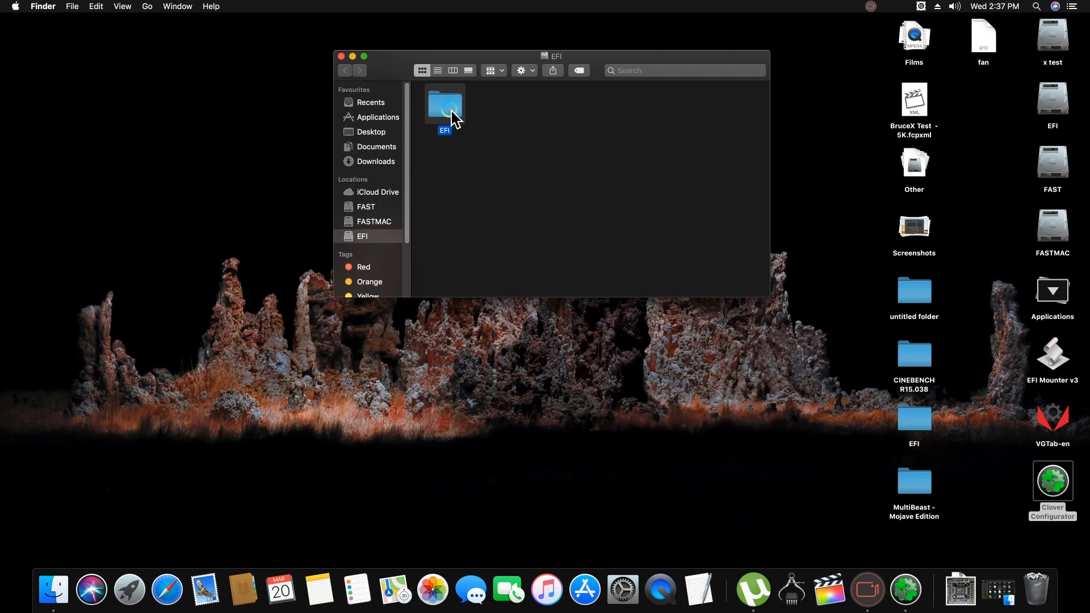
double_click(445, 103)
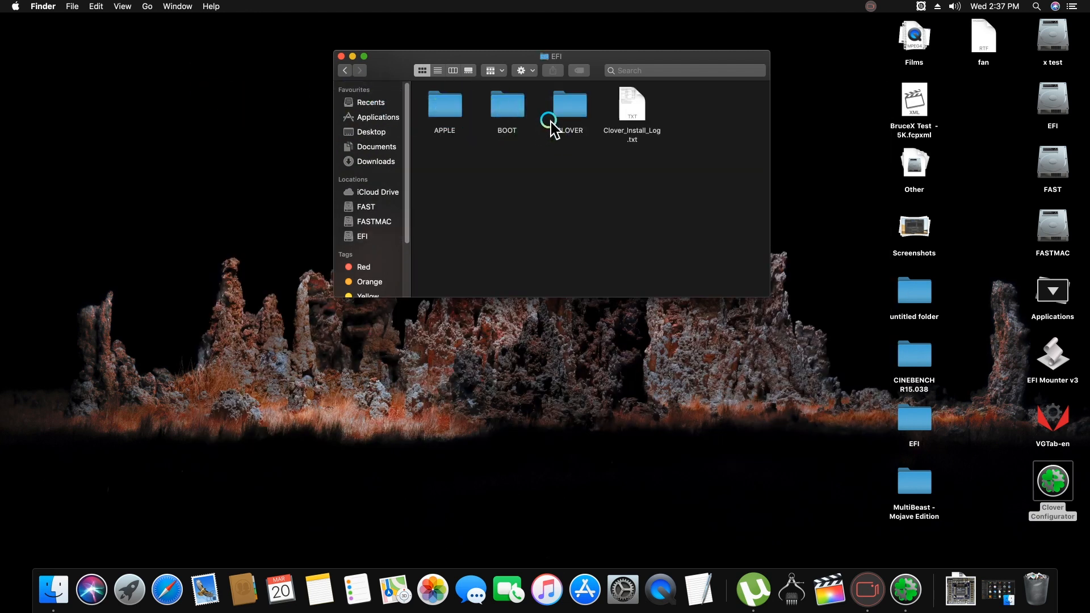
double_click(569, 105)
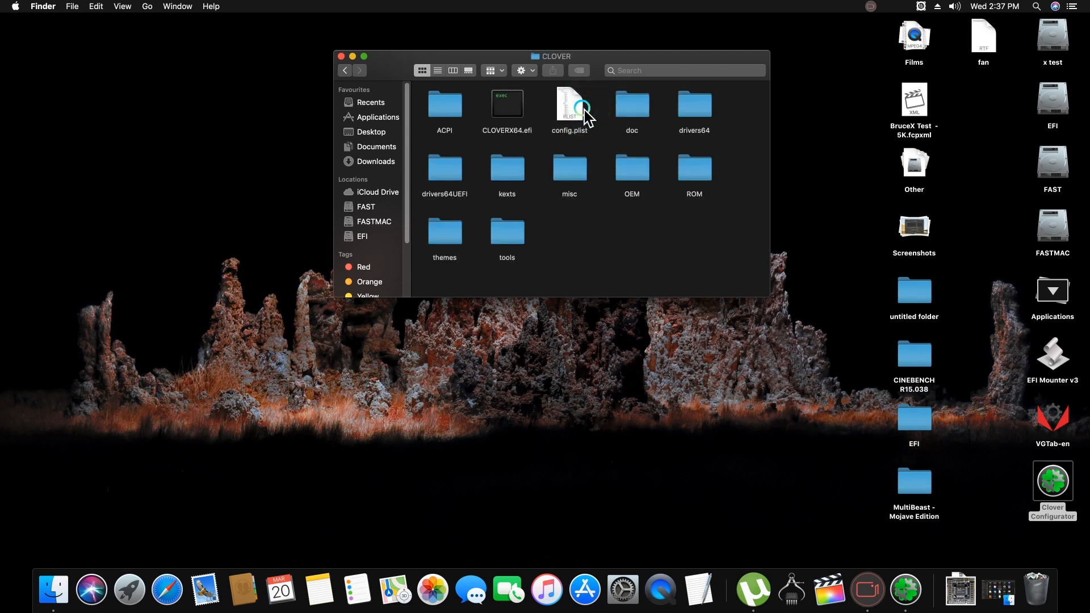
click(569, 105)
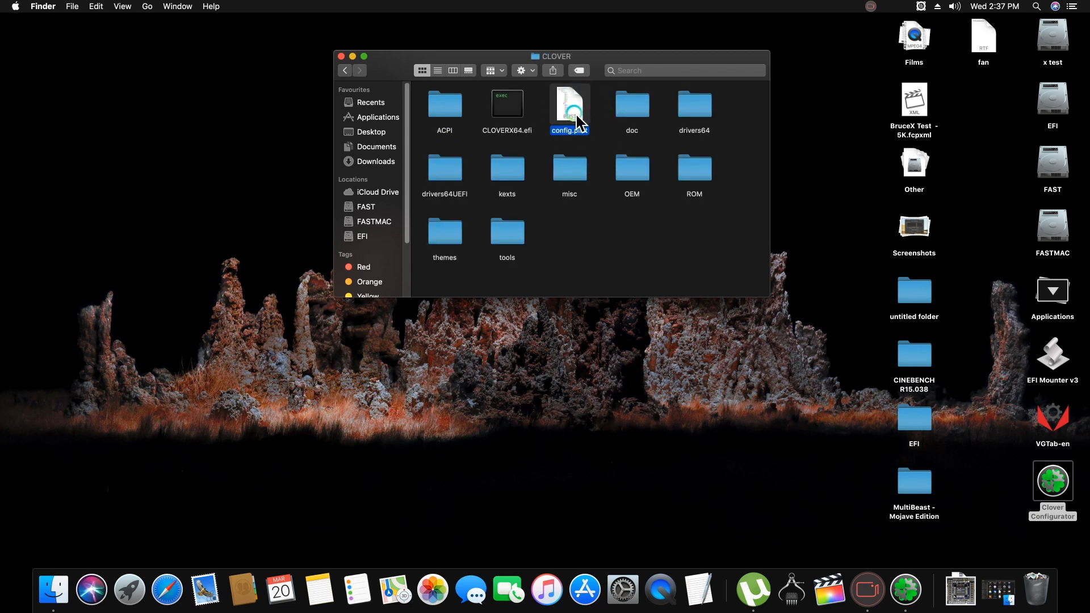
double_click(570, 104)
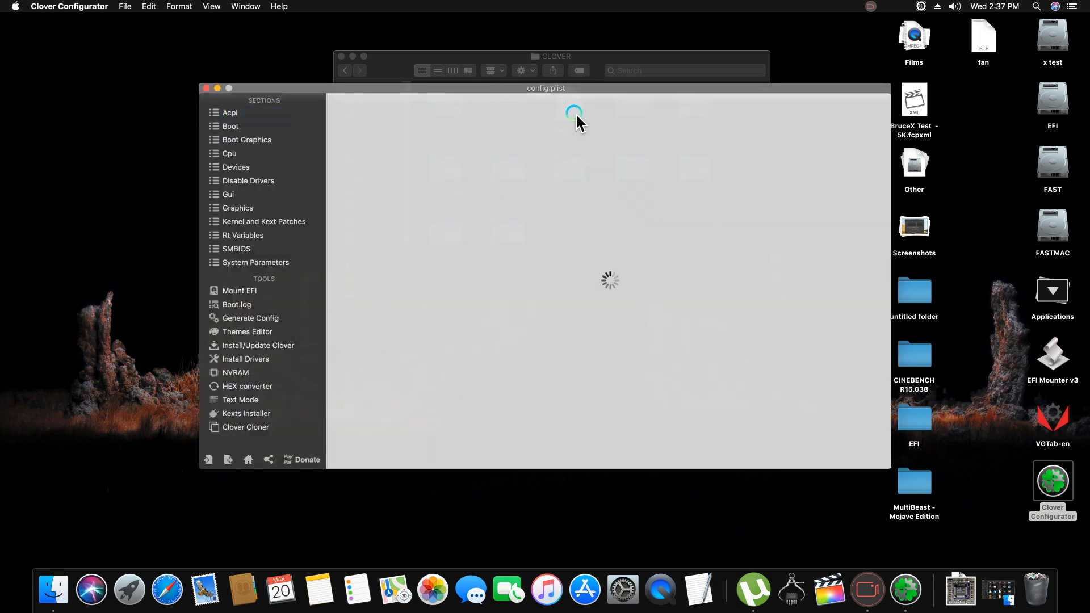
In Acpi, add the HECI→IMEI, GFX0→IGPU and PEGP→GFX0 DSDT rename patches.
click(229, 113)
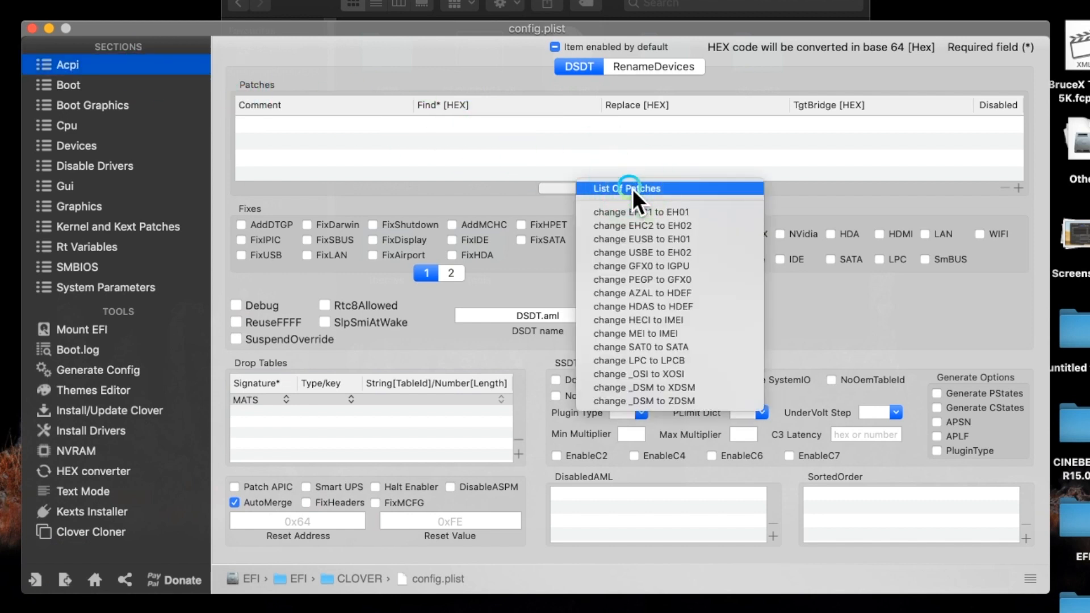
mouse_move(639, 202)
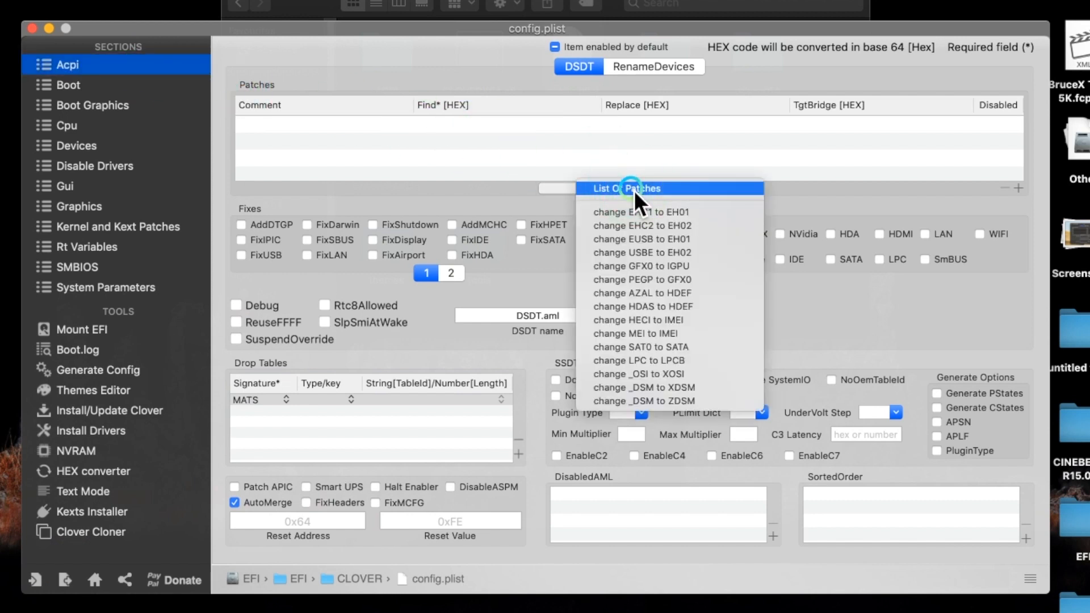
mouse_move(684, 320)
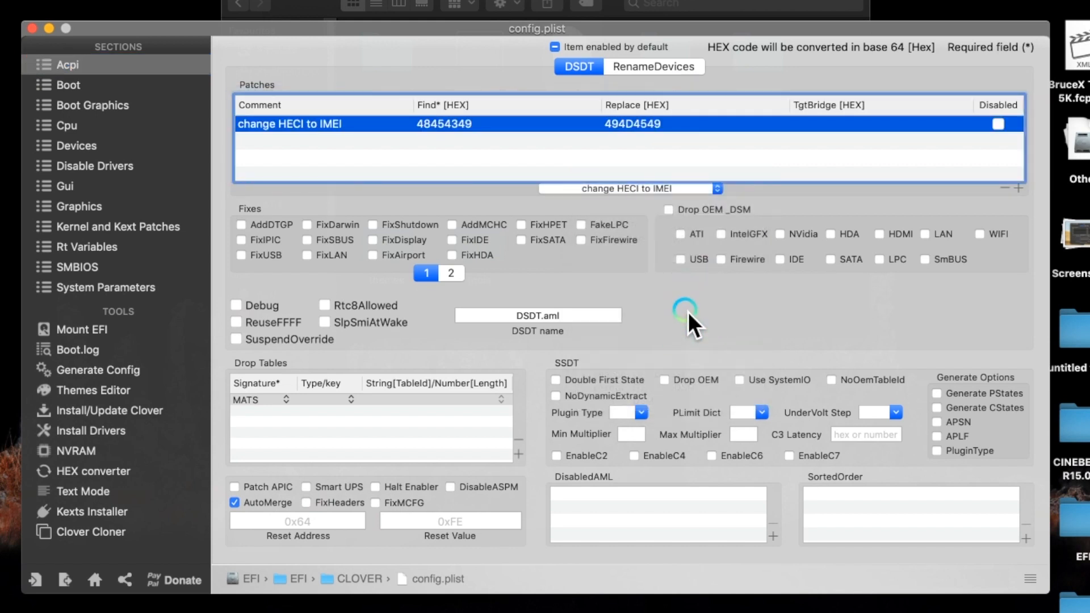
mouse_move(664, 279)
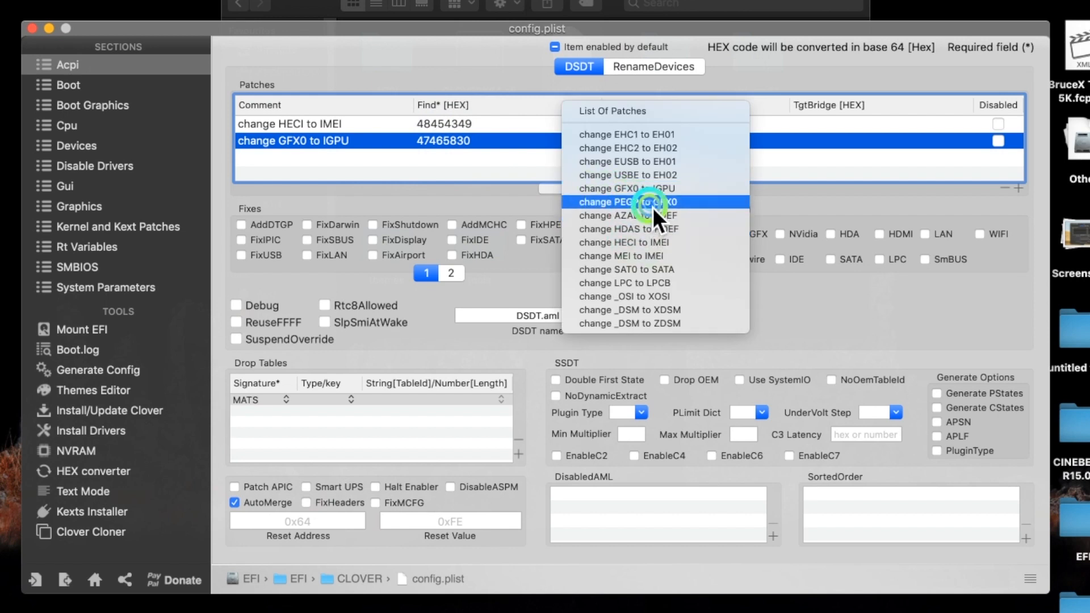
click(627, 202)
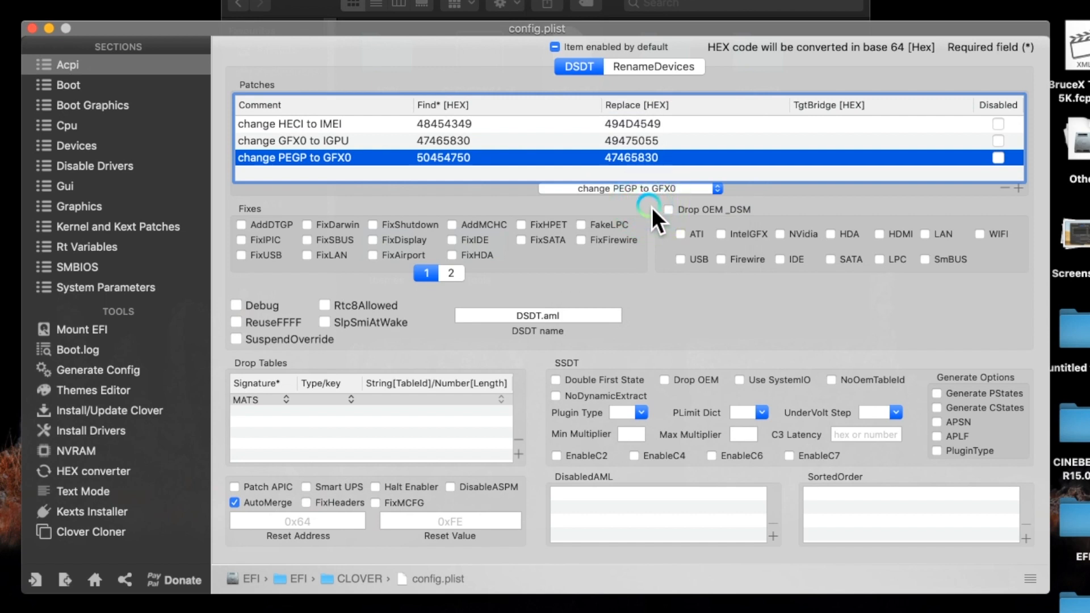
mouse_move(685, 211)
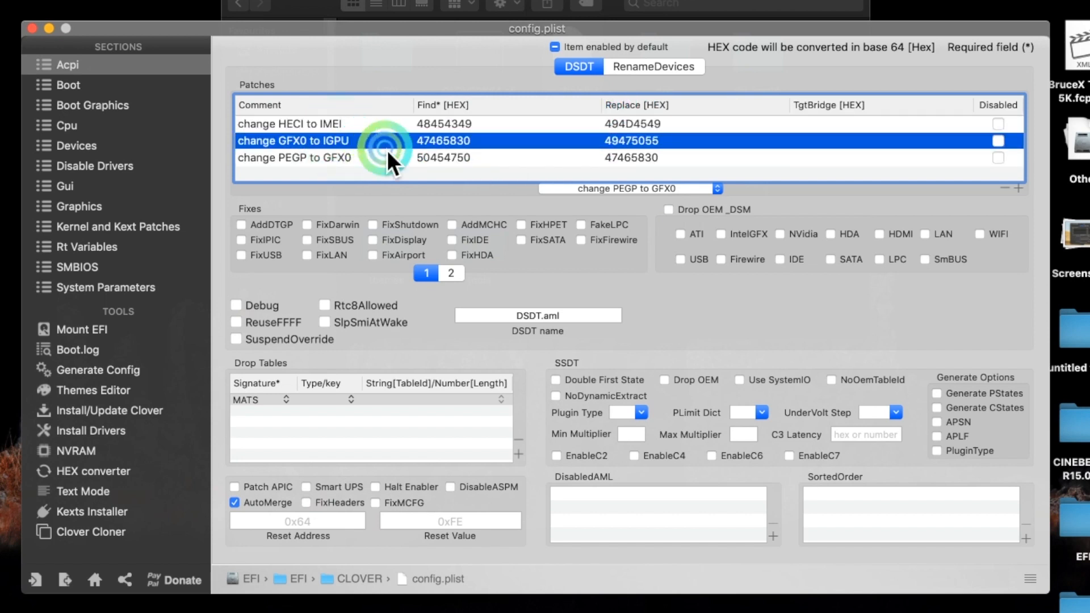
click(326, 157)
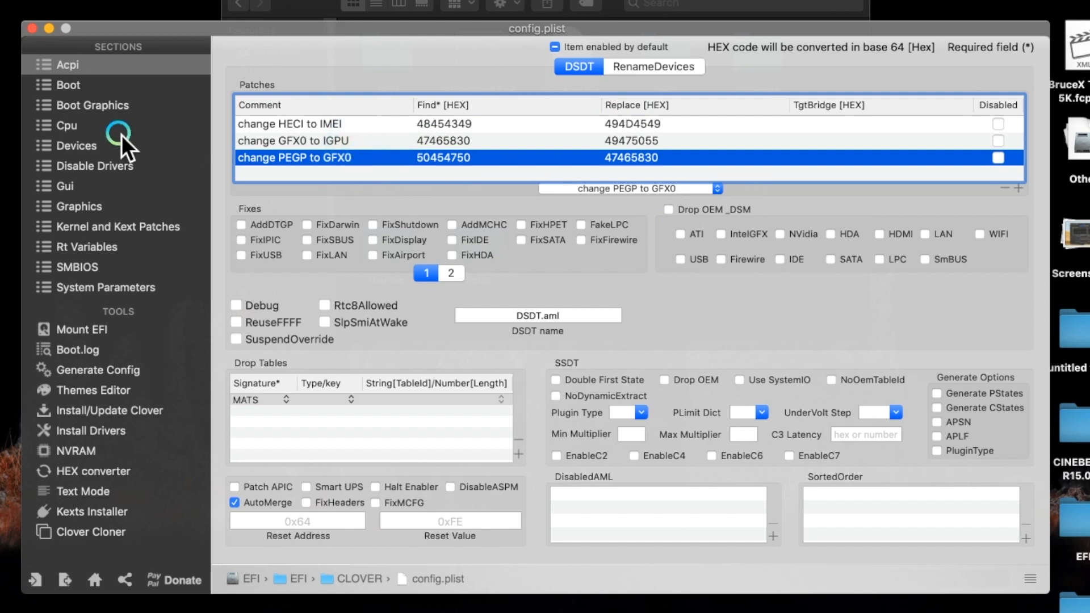
In Devices, enter 0x59128086 as the IntelGFX Fake ID.
click(68, 146)
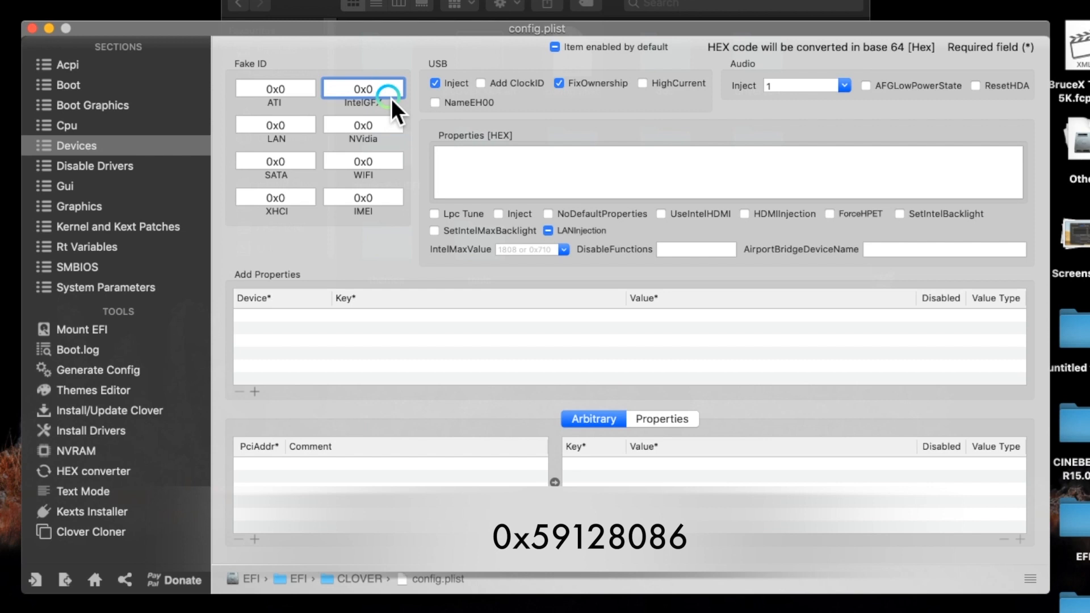
text(0x059128086)
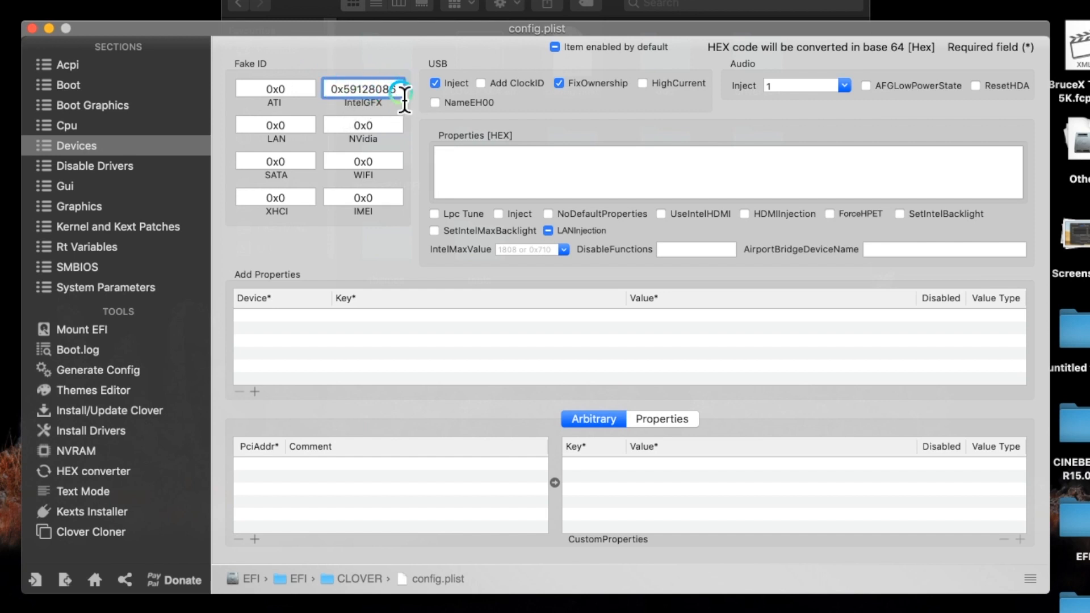
mouse_move(241, 142)
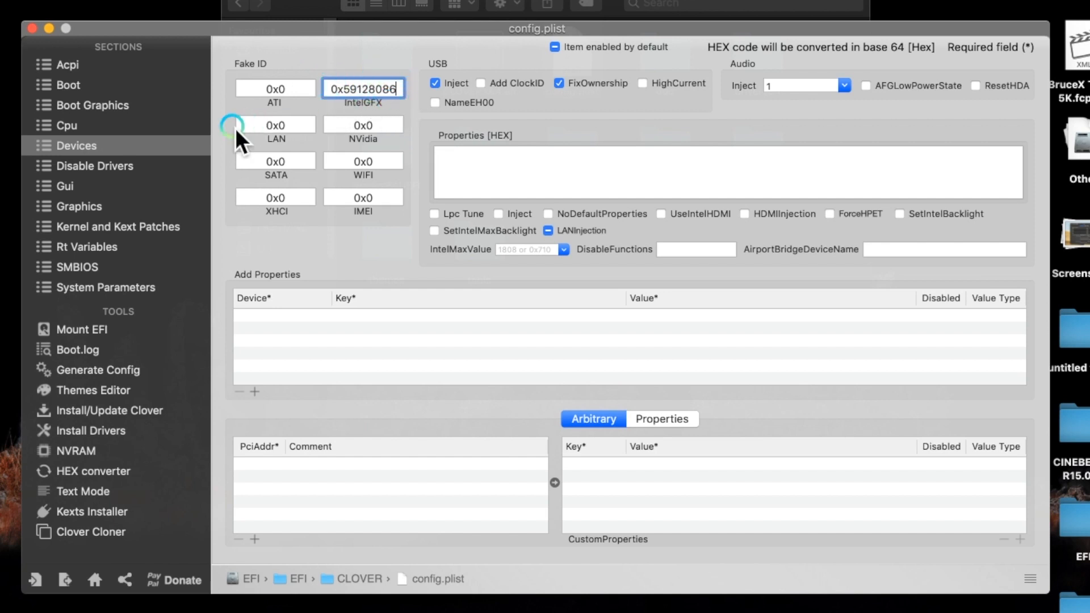
In Graphics, tick Load VBios, Inject Intel, Inject ATI, RadeonDeInit and enter ig-platform-id 0x59120003.
click(79, 206)
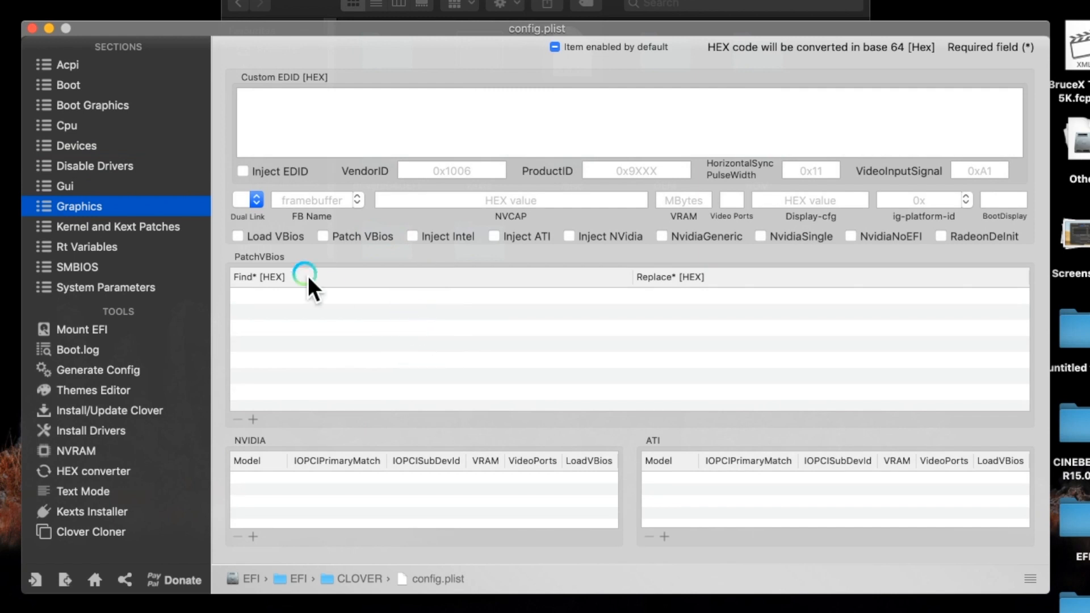
click(238, 237)
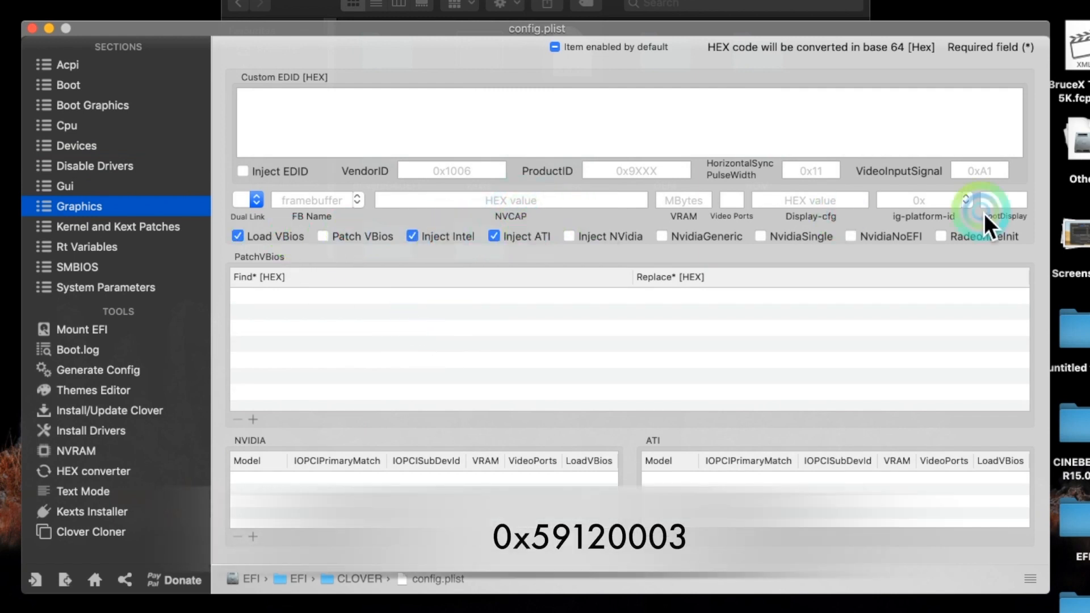
click(941, 236)
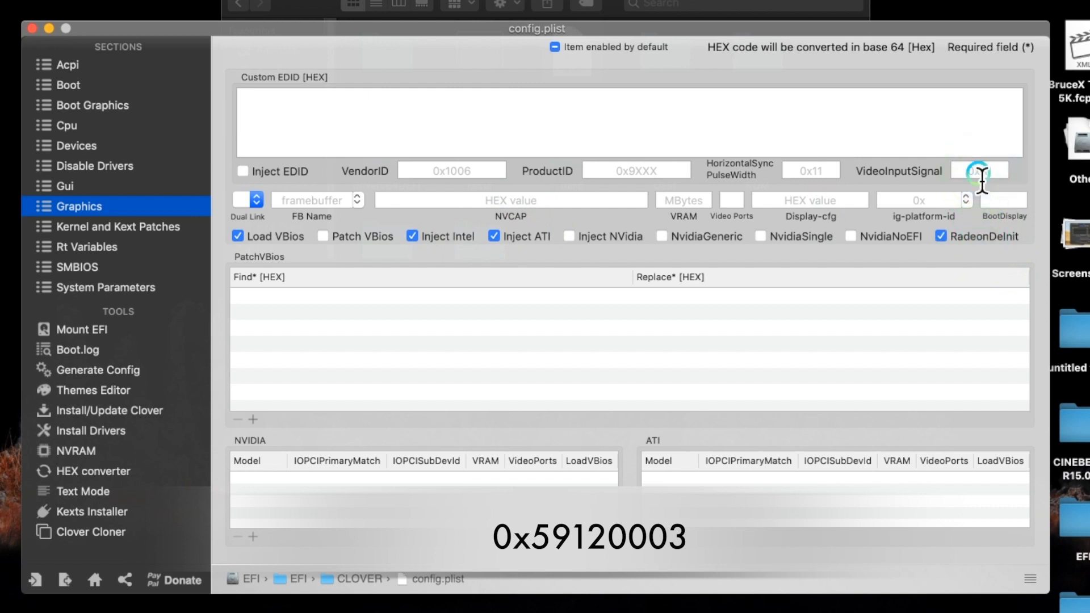
click(918, 200)
text(0x05912)
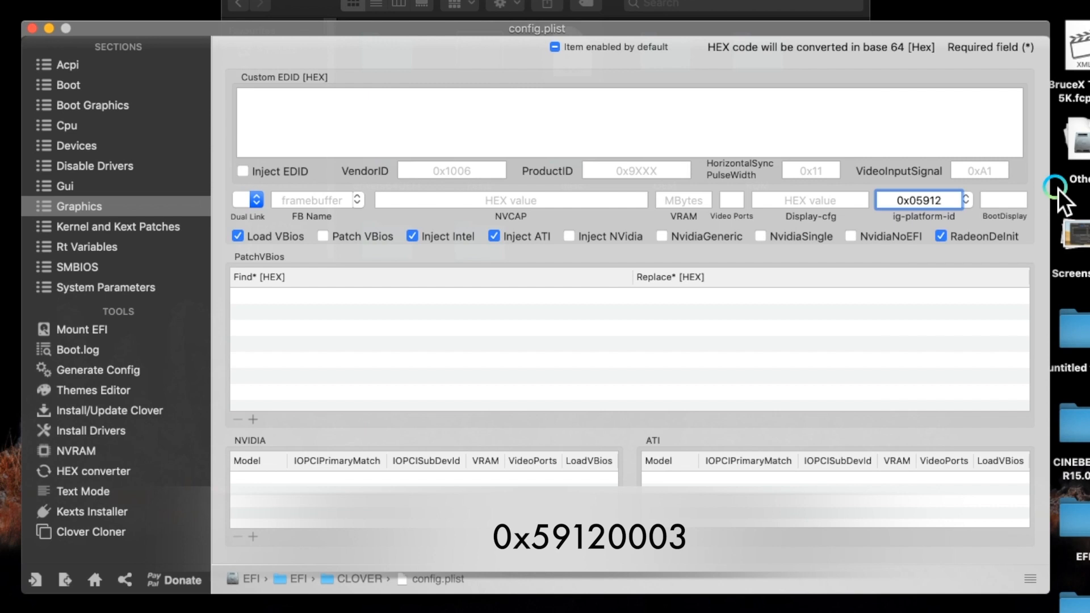
key(Backspace)
text(0003)
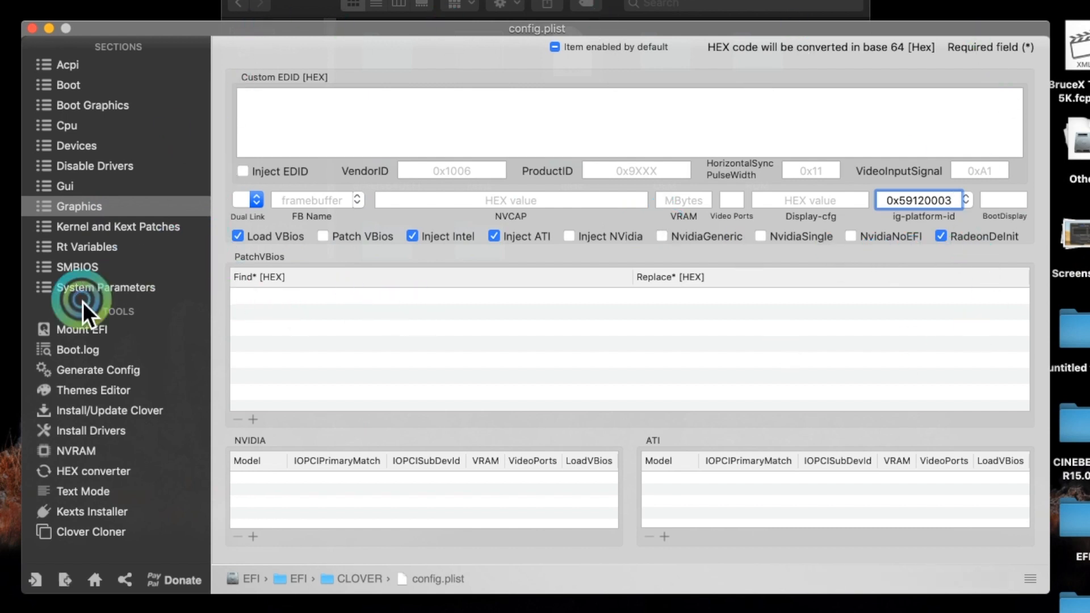
In SMBIOS, bring up the Mac model list to pick iMac18,3.
click(76, 267)
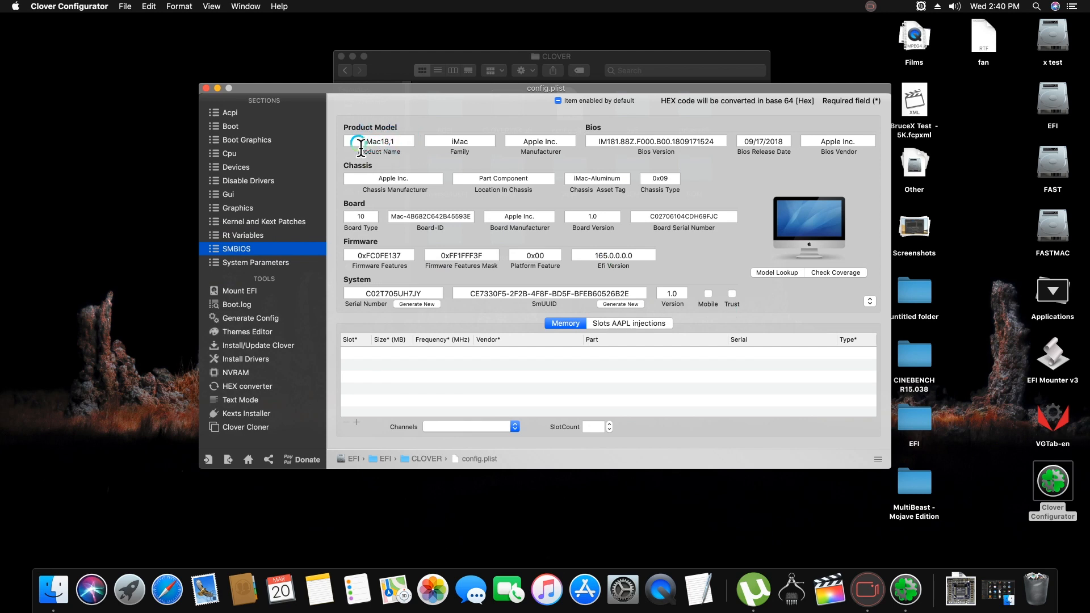
click(378, 140)
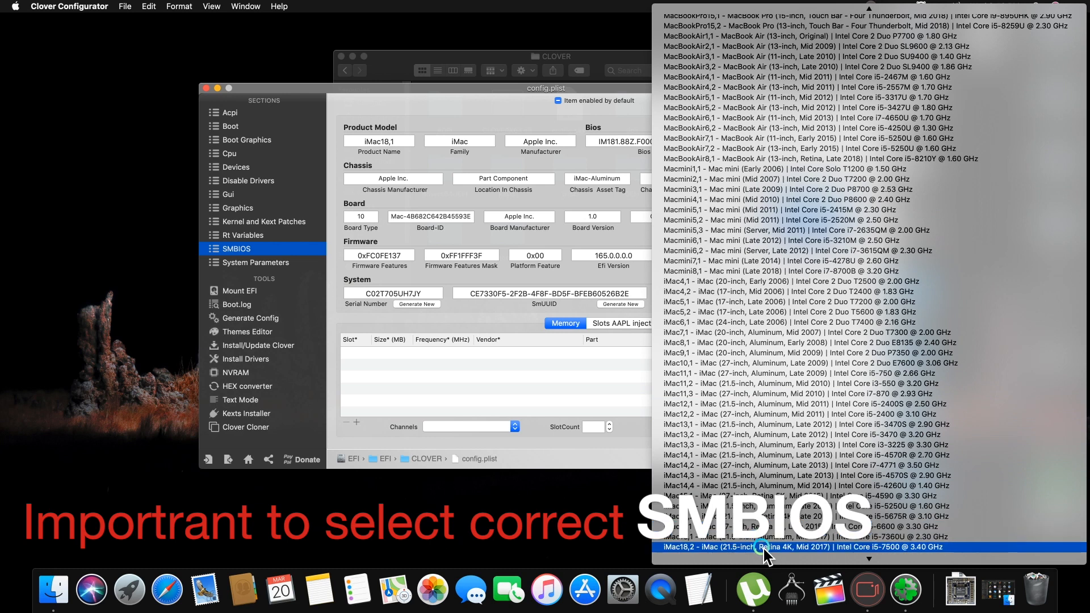
mouse_move(780, 557)
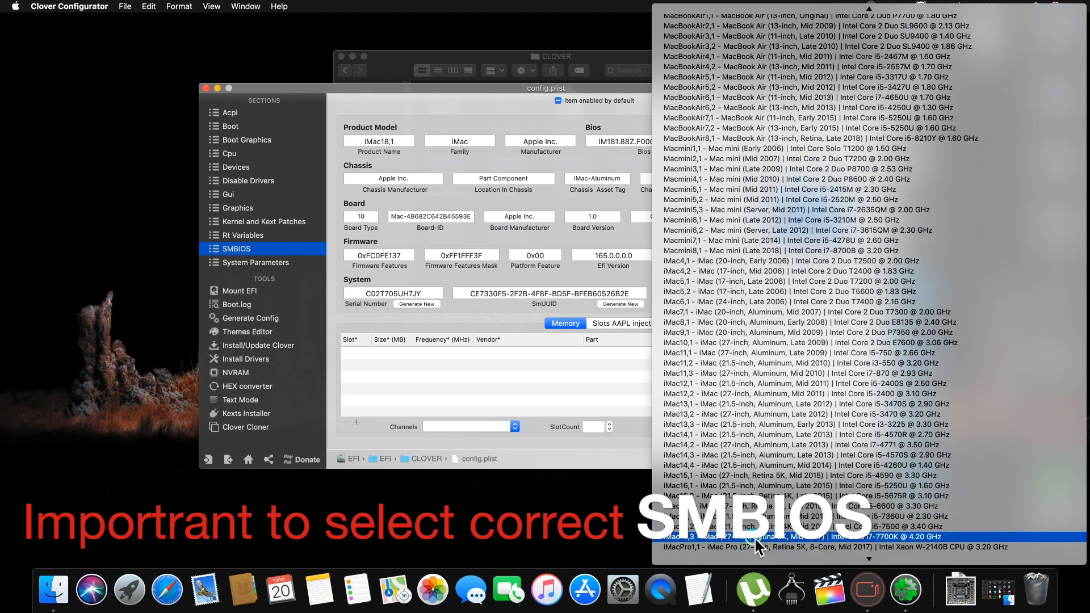
mouse_move(777, 549)
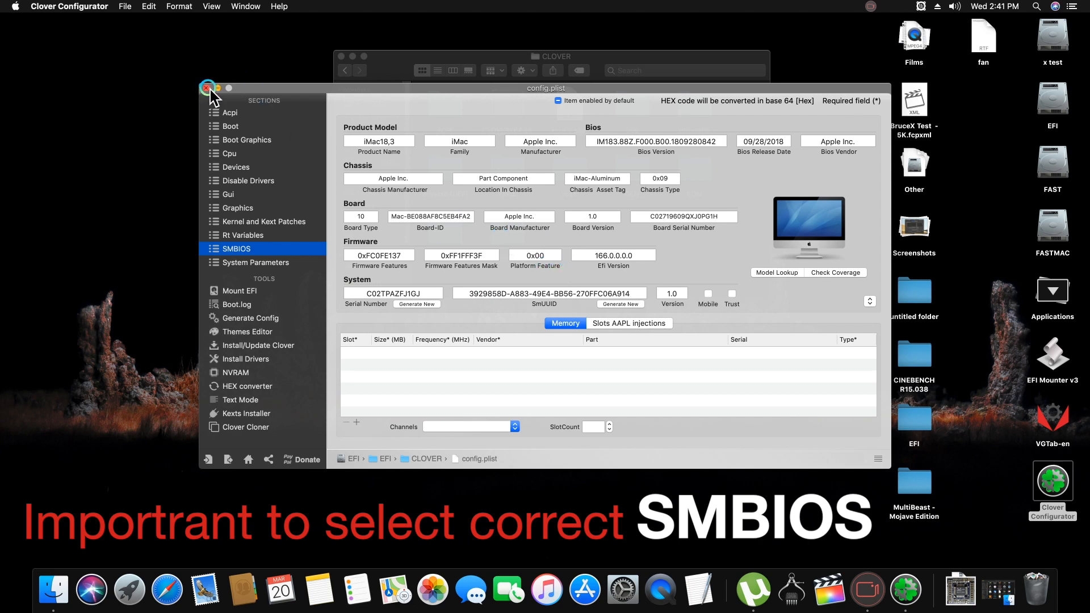
Close Clover Configurator, review the Lilu, Shiki and WhateverGreen kexts in Other, then return to CLOVER.
click(206, 88)
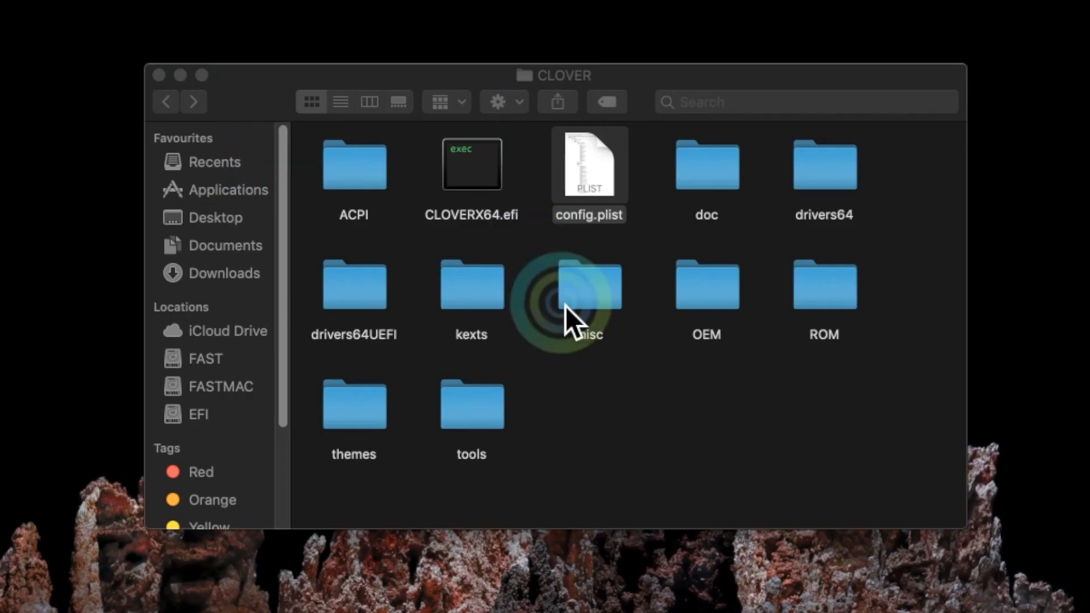
double_click(471, 285)
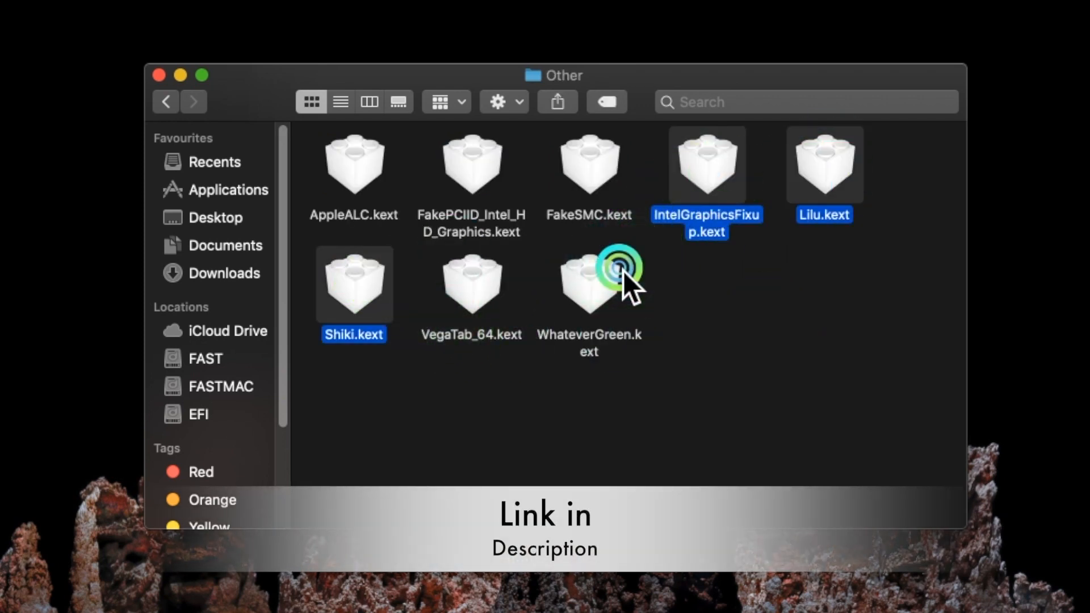
click(589, 283)
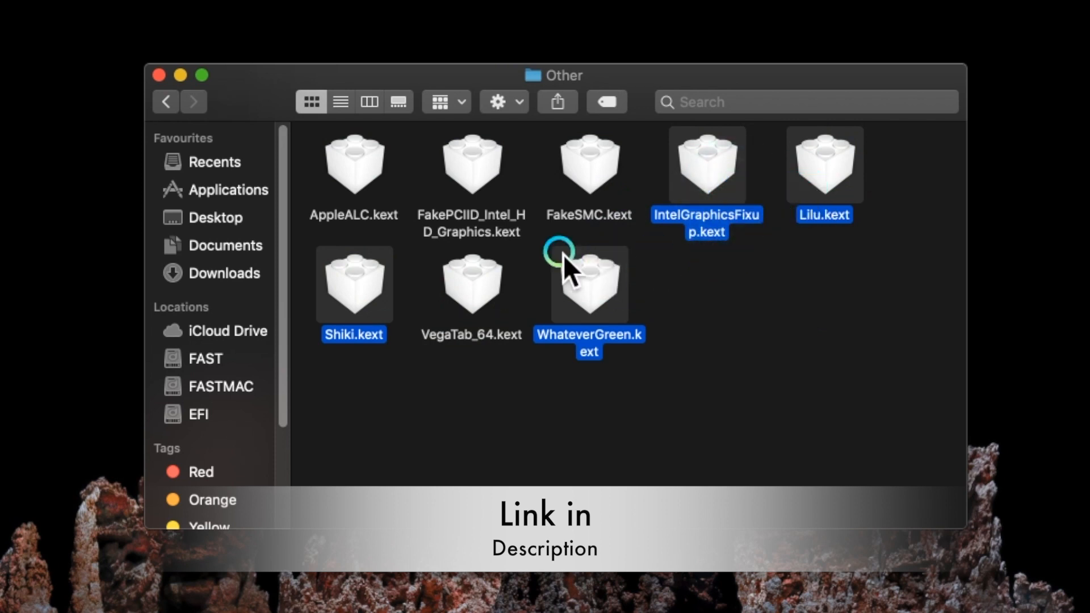
mouse_move(578, 314)
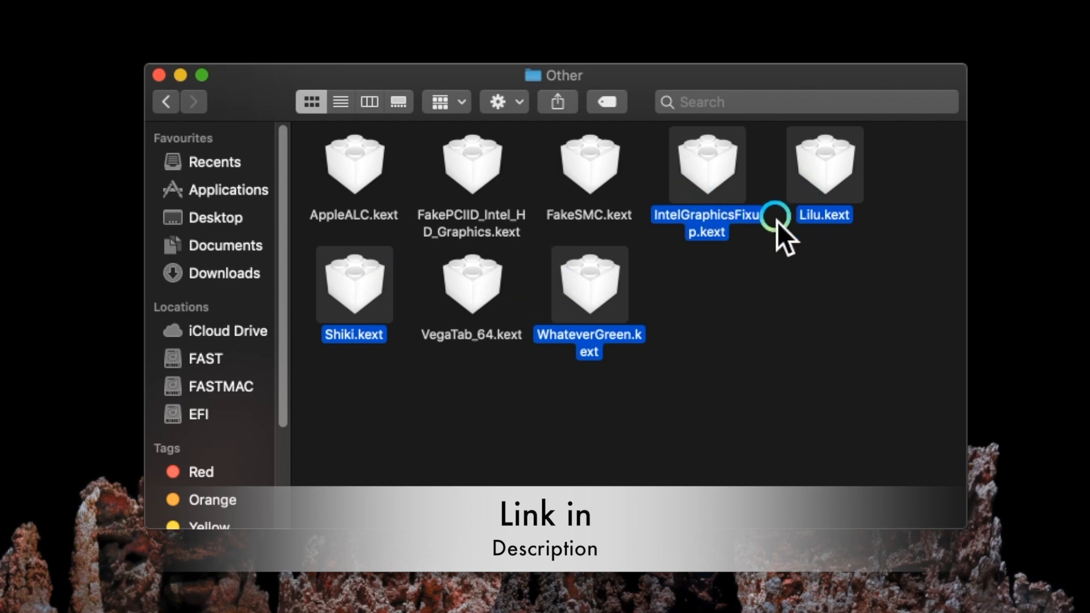
mouse_move(332, 327)
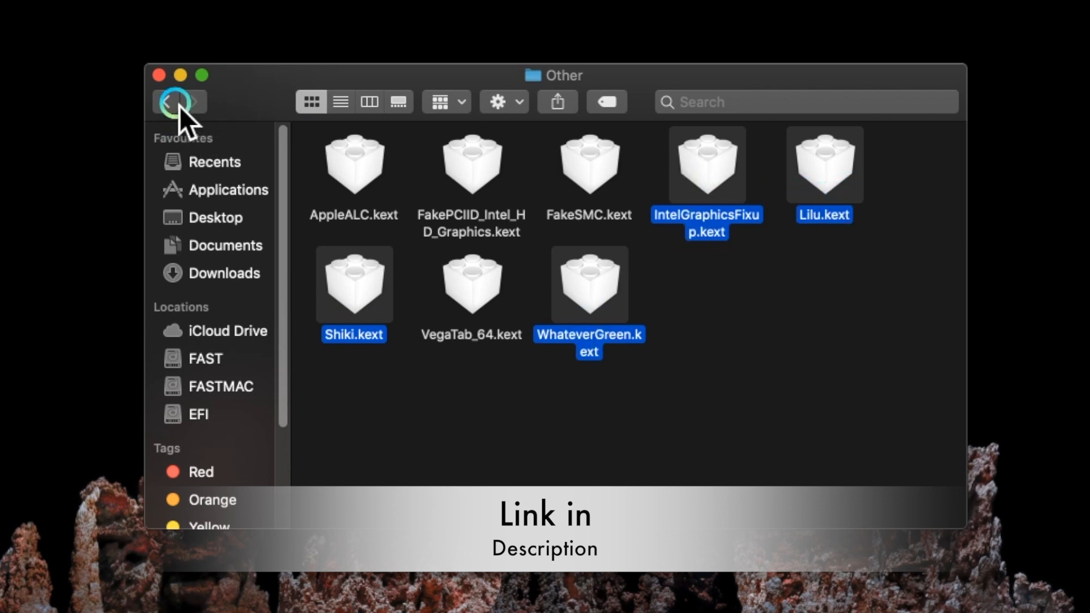
click(169, 102)
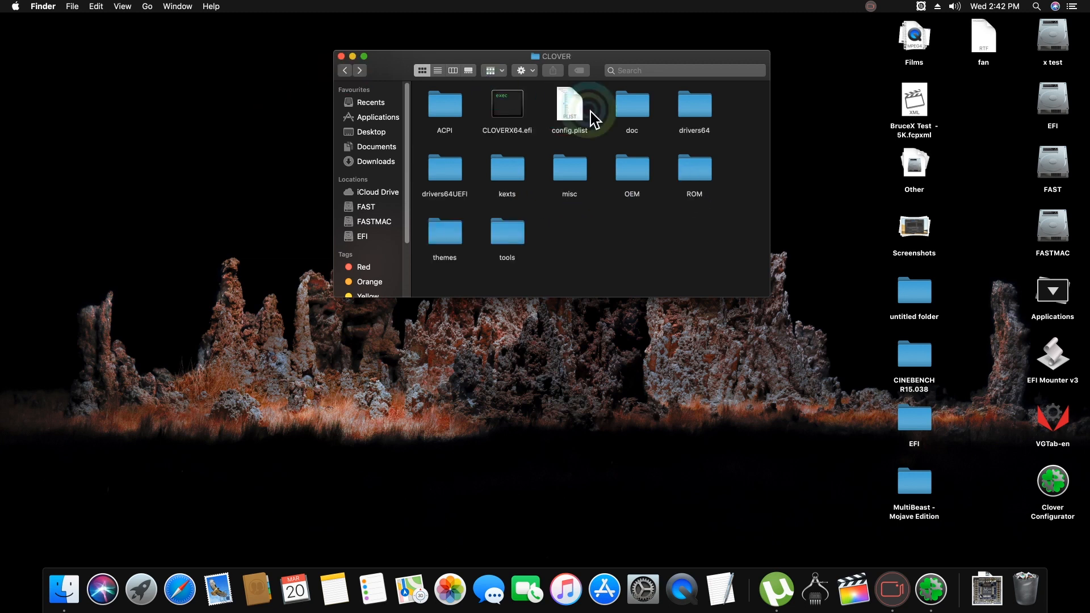
Reopen config.plist and select the -disablegfxfirmware, shikigva=4 and -rad4200 boot arguments.
click(569, 105)
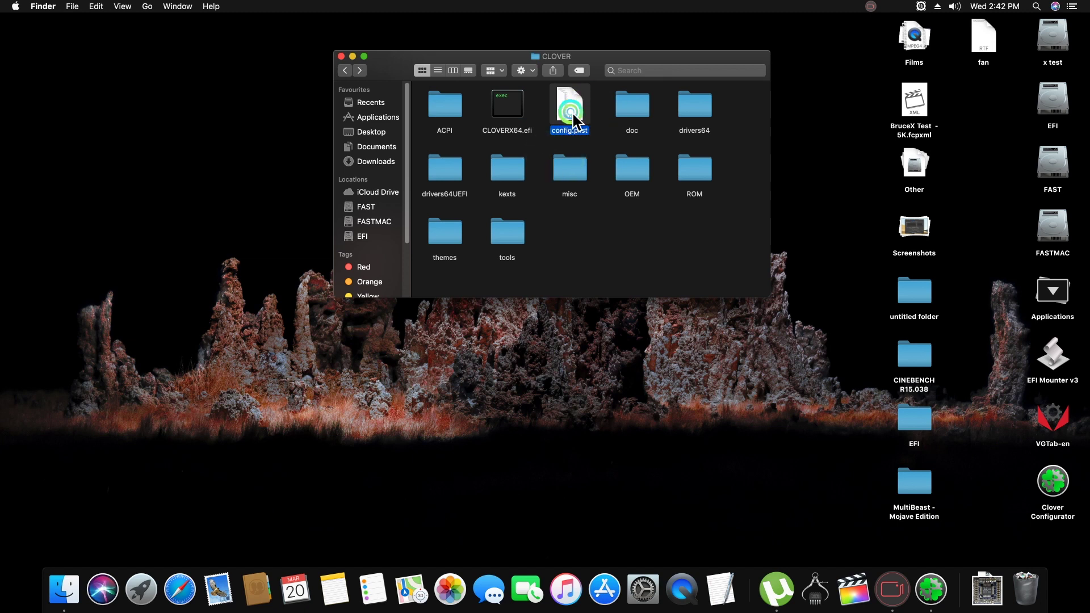
double_click(569, 104)
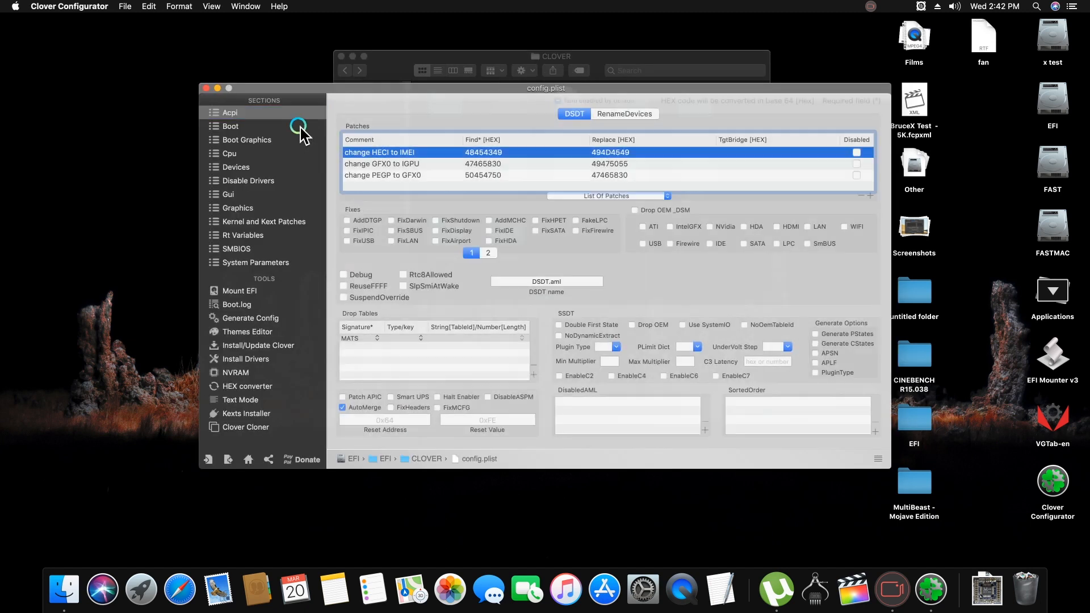
click(229, 126)
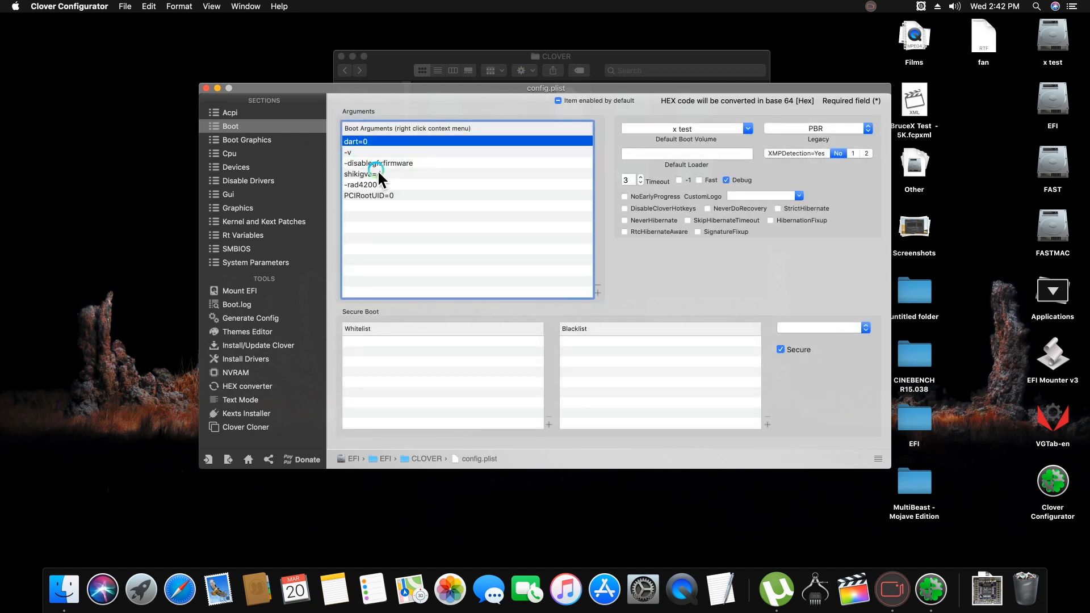
click(375, 184)
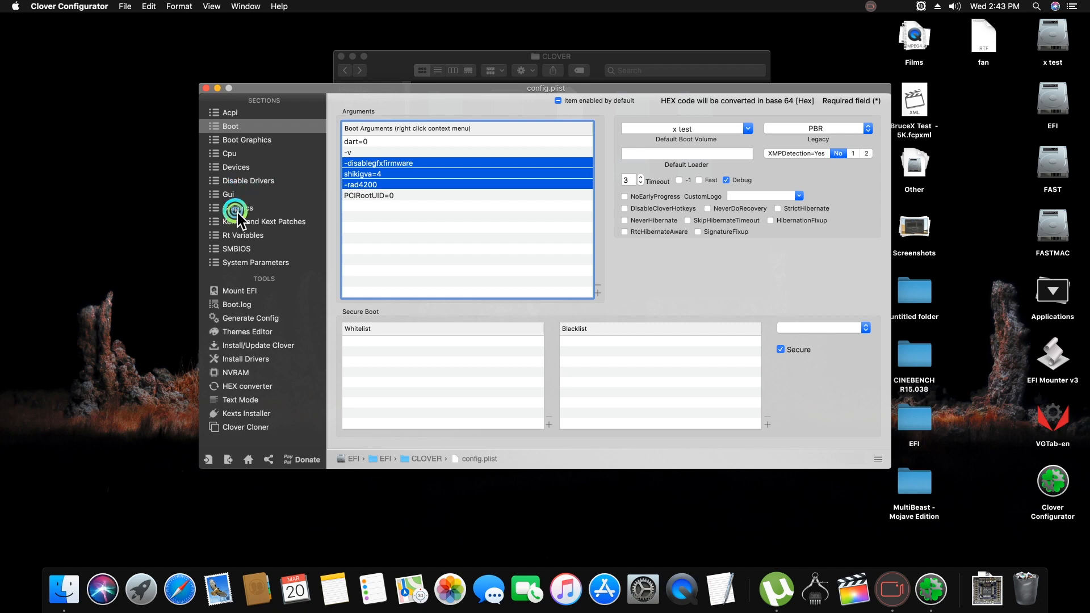
Recheck the graphics settings, then close the config.plist editor and the CLOVER Finder window.
click(235, 208)
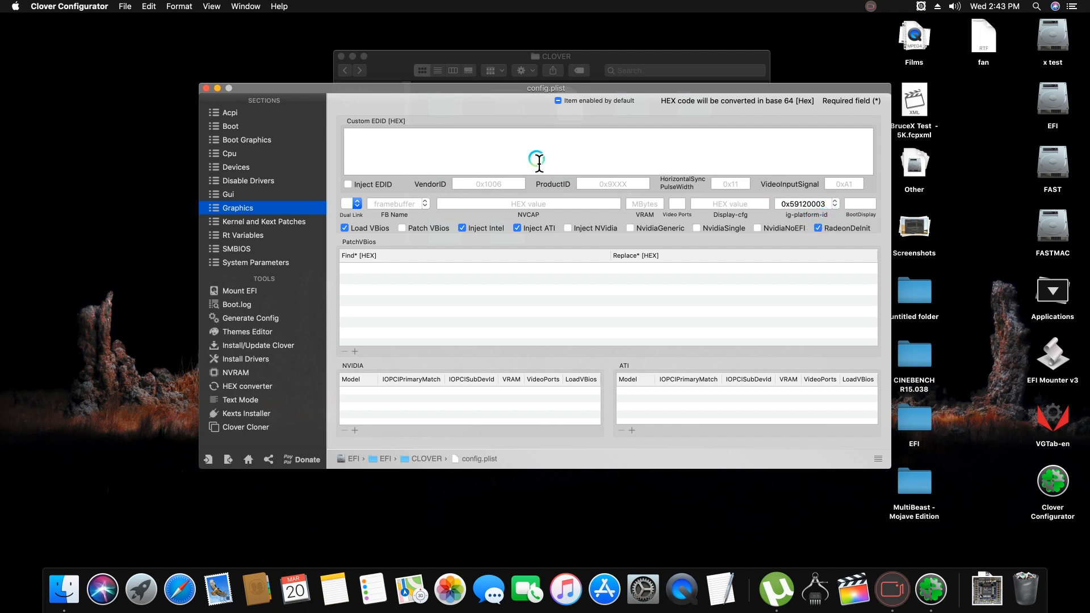
click(204, 88)
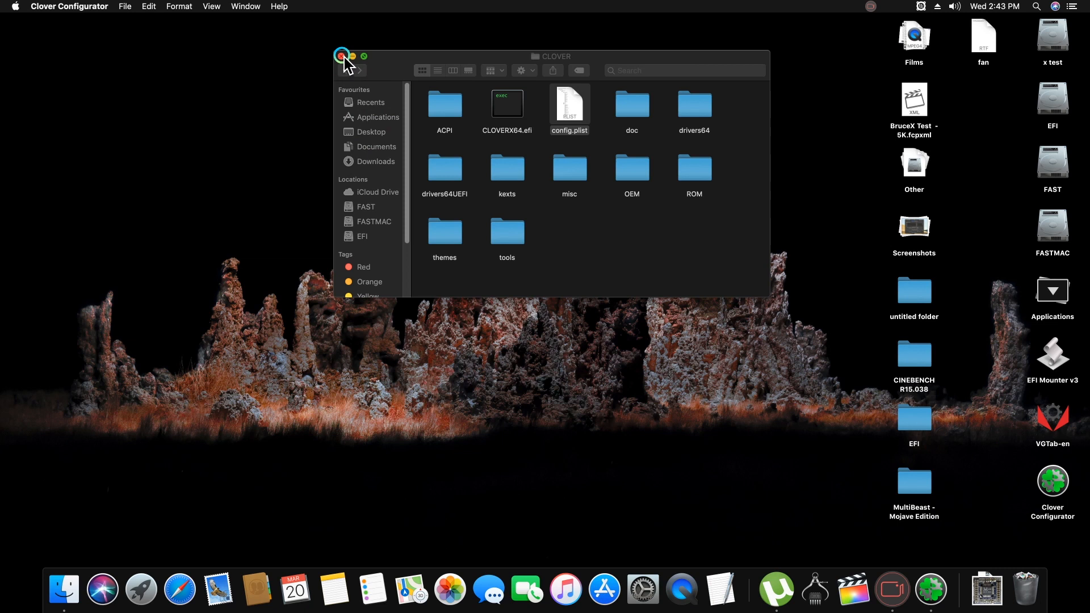
click(21, 6)
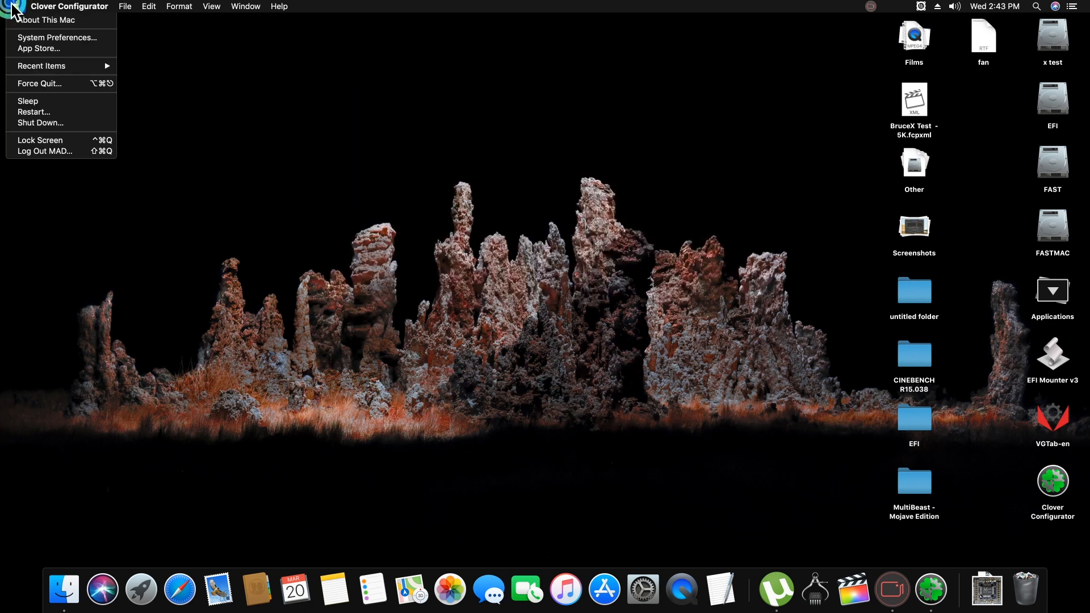
Restart the Mac and relaunch Final Cut Pro with Untitled Project 3.
click(493, 110)
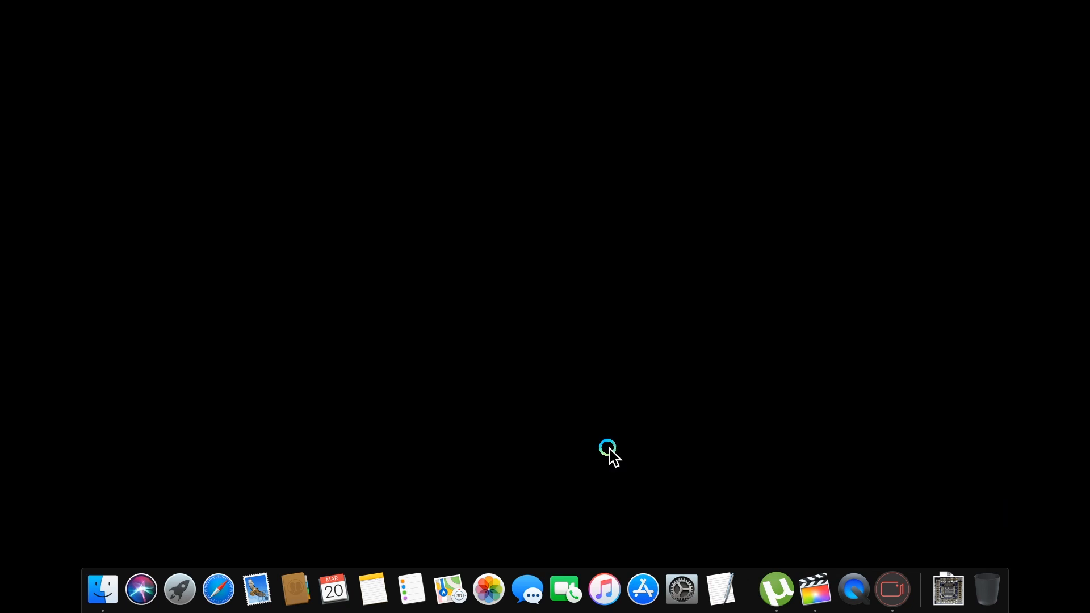
click(818, 589)
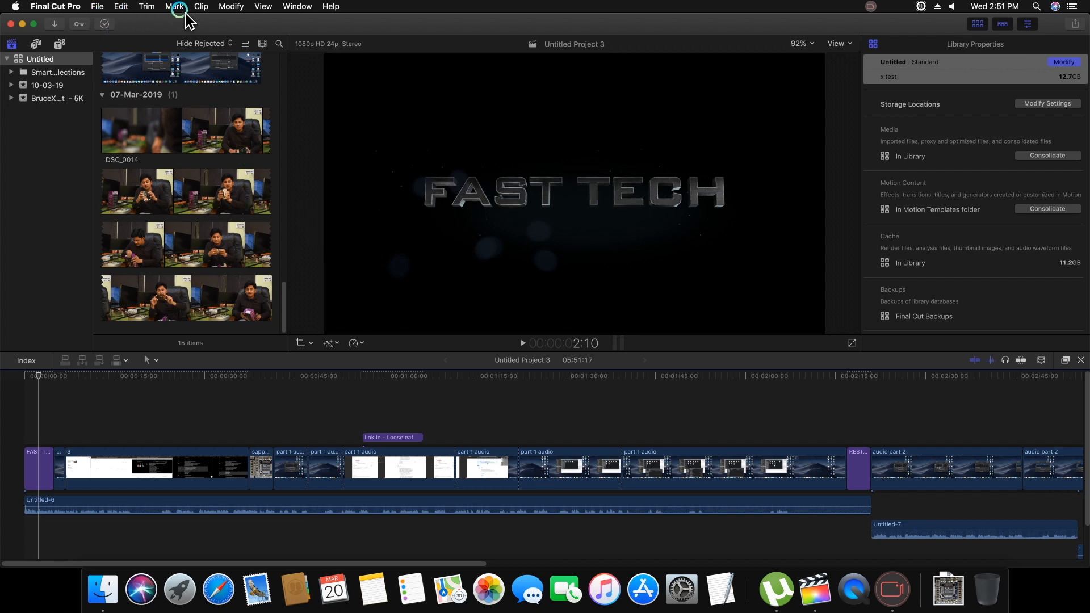
Share Untitled Project 3 as a Master File and review its H.264 settings.
click(97, 7)
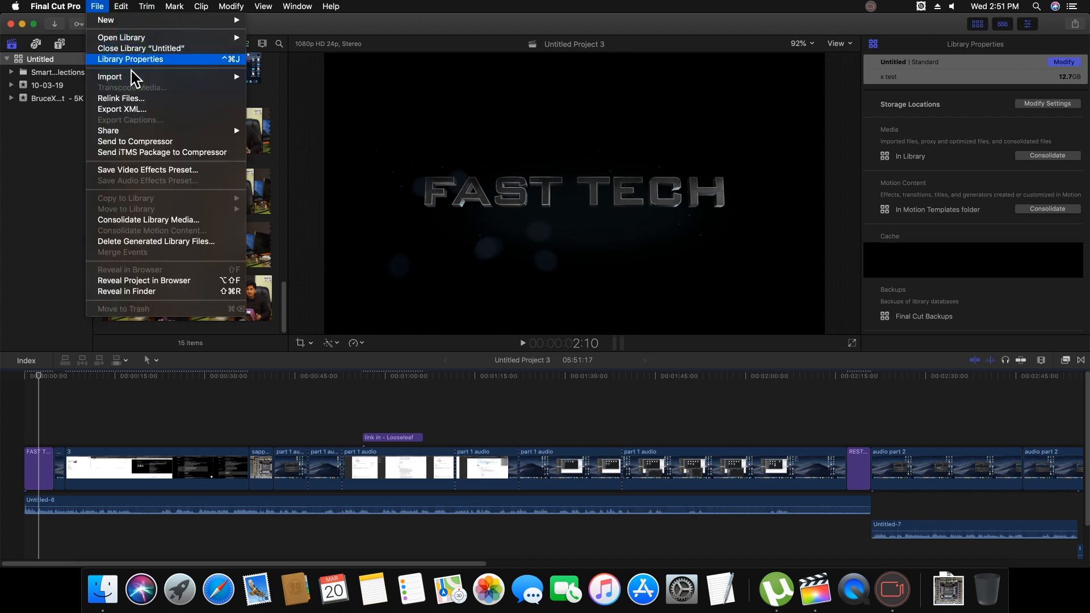
click(108, 131)
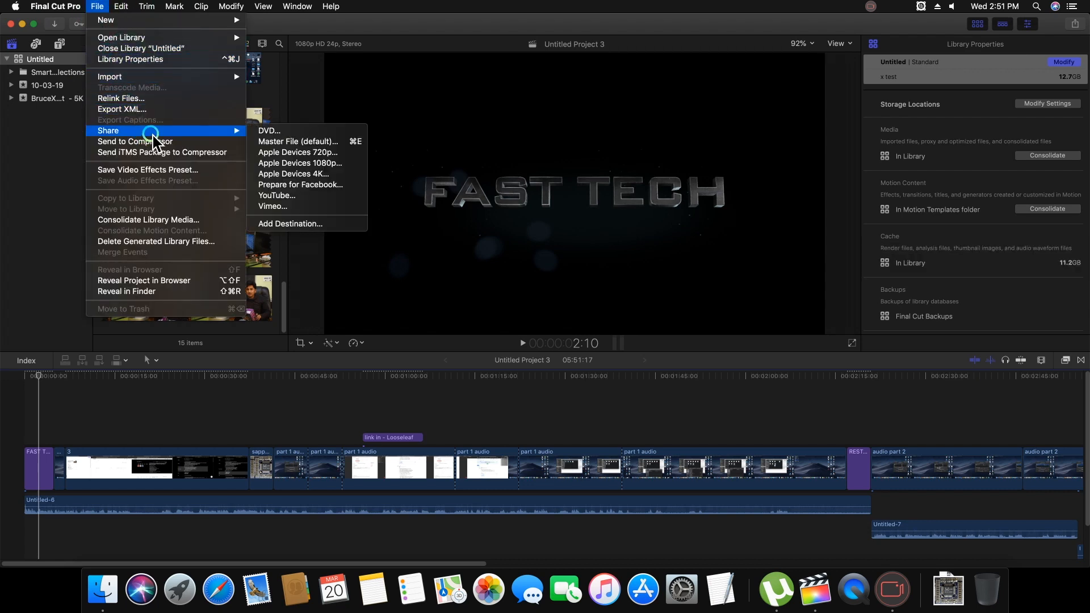
mouse_move(237, 139)
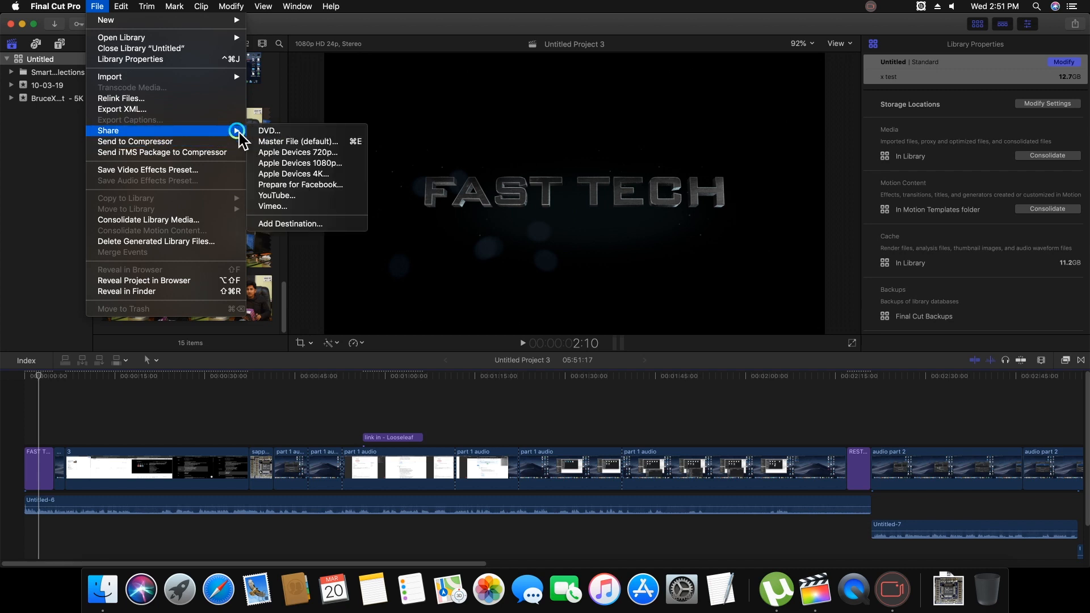
mouse_move(312, 146)
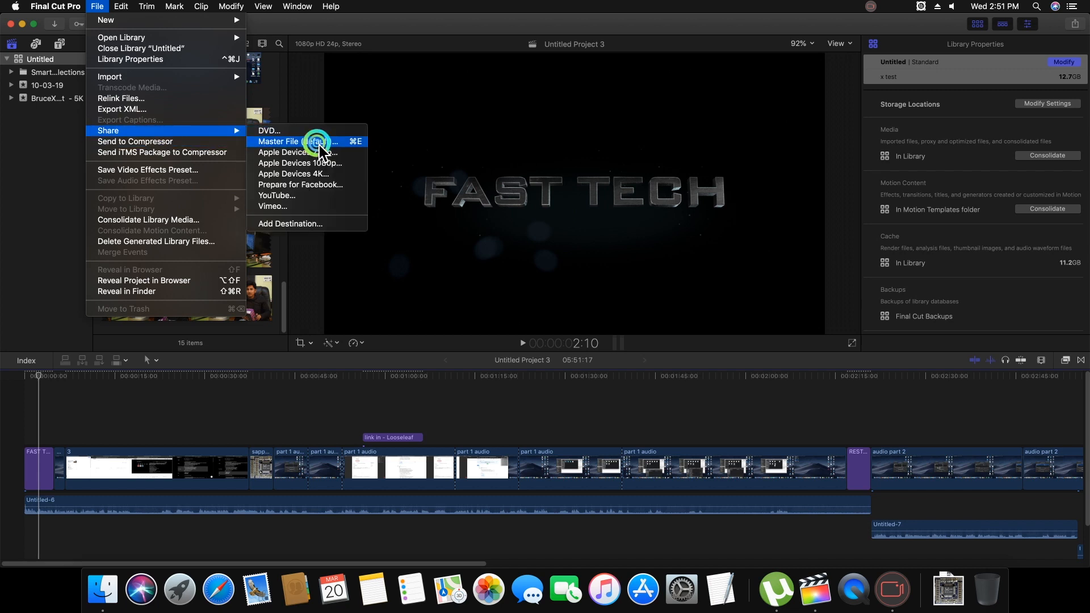
click(294, 141)
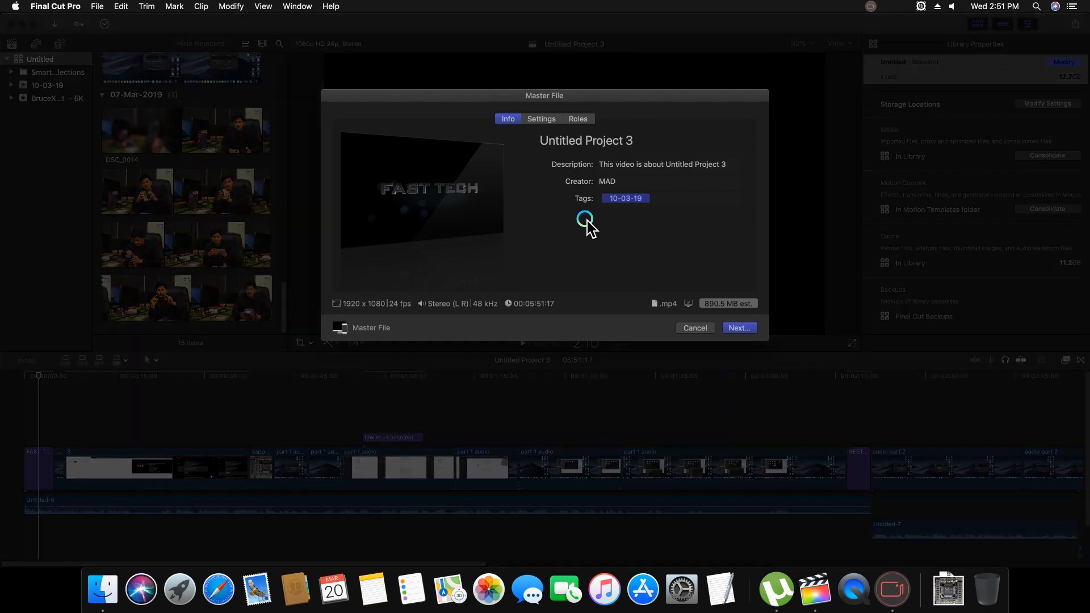
double_click(586, 141)
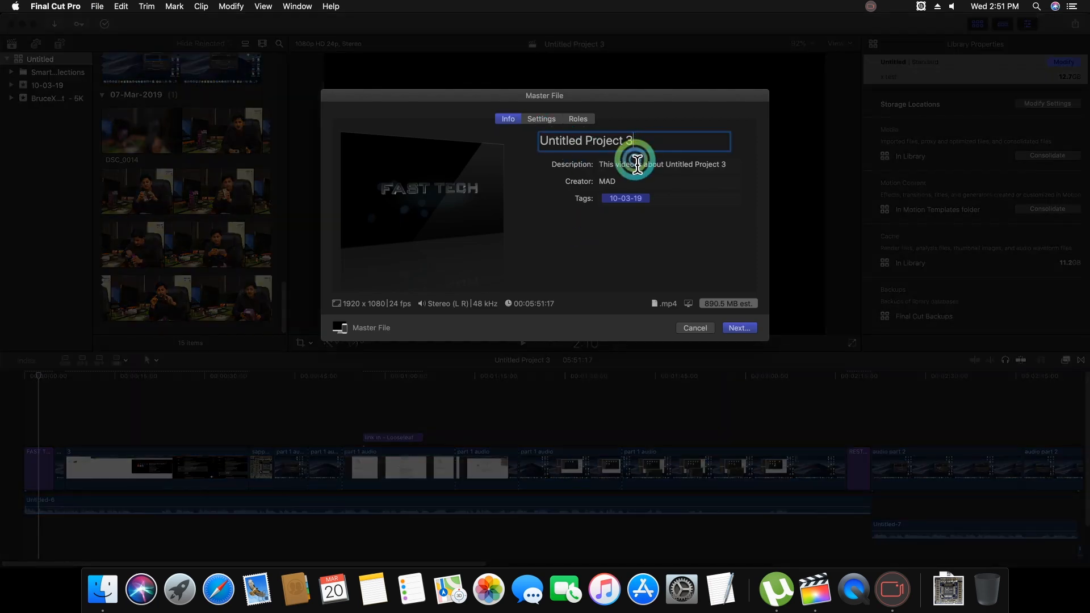
click(542, 119)
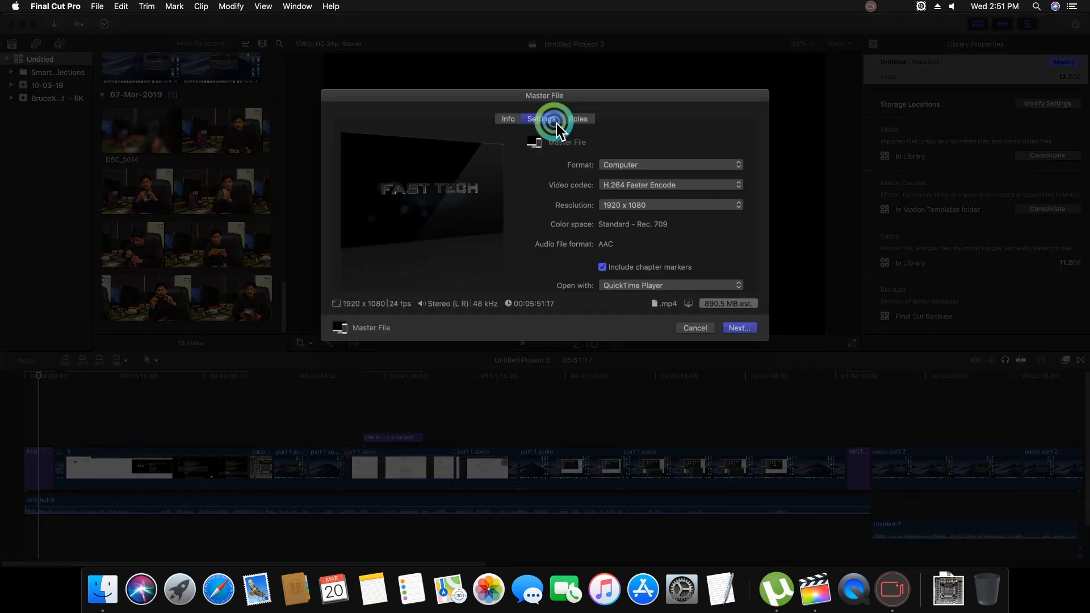
Save the master file as 'Untitled Project 3x' on the Desktop, answering the file-exists warning.
click(740, 347)
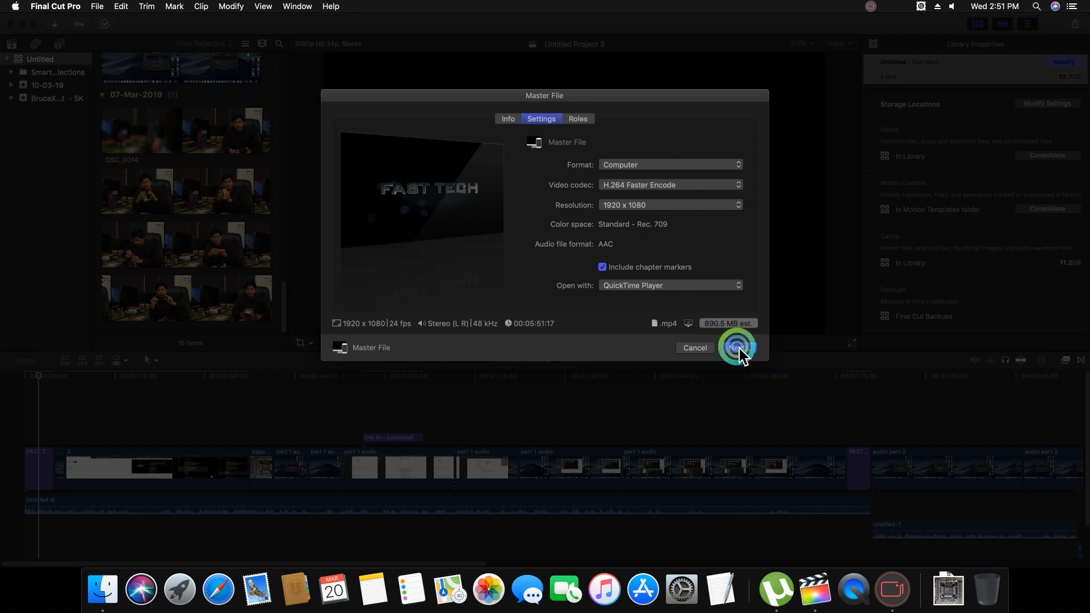
click(737, 349)
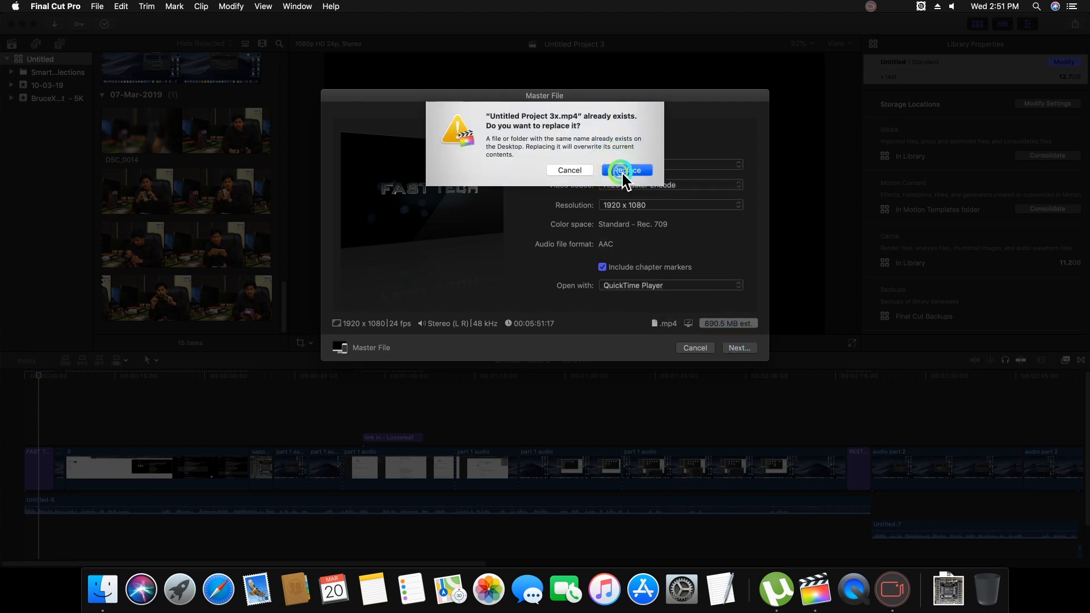
click(627, 170)
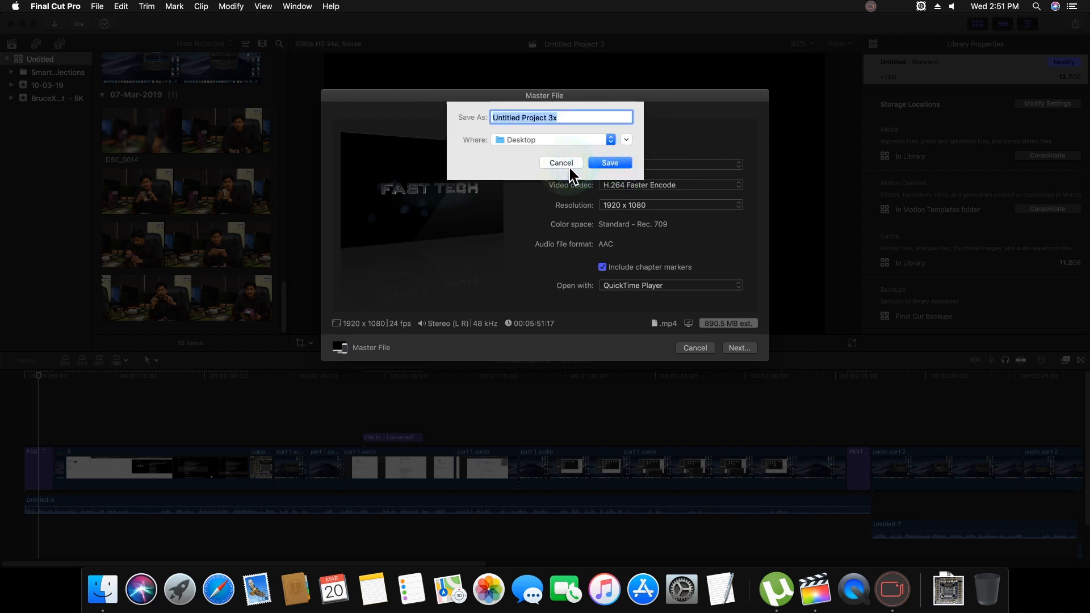
click(564, 118)
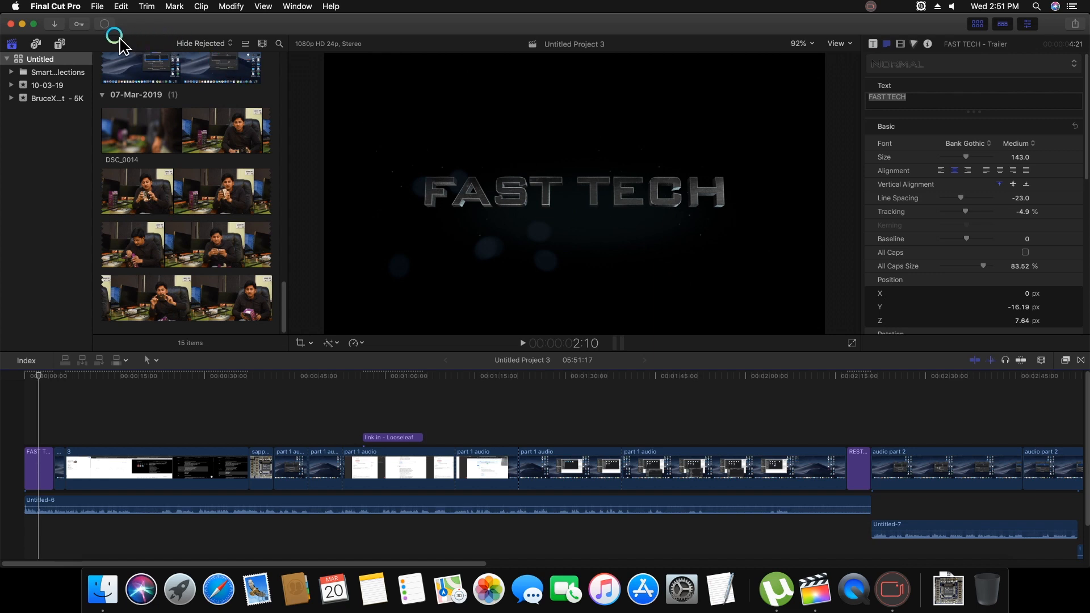
mouse_move(117, 29)
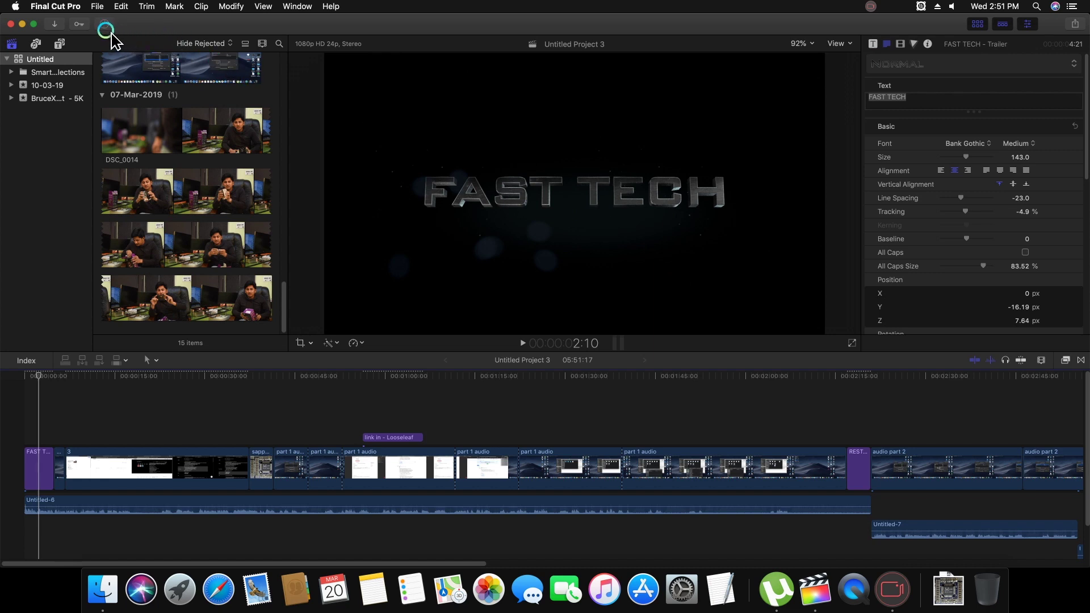
Show the Background Tasks sharing progress, move it to screen centre, and open the Apple menu.
click(107, 25)
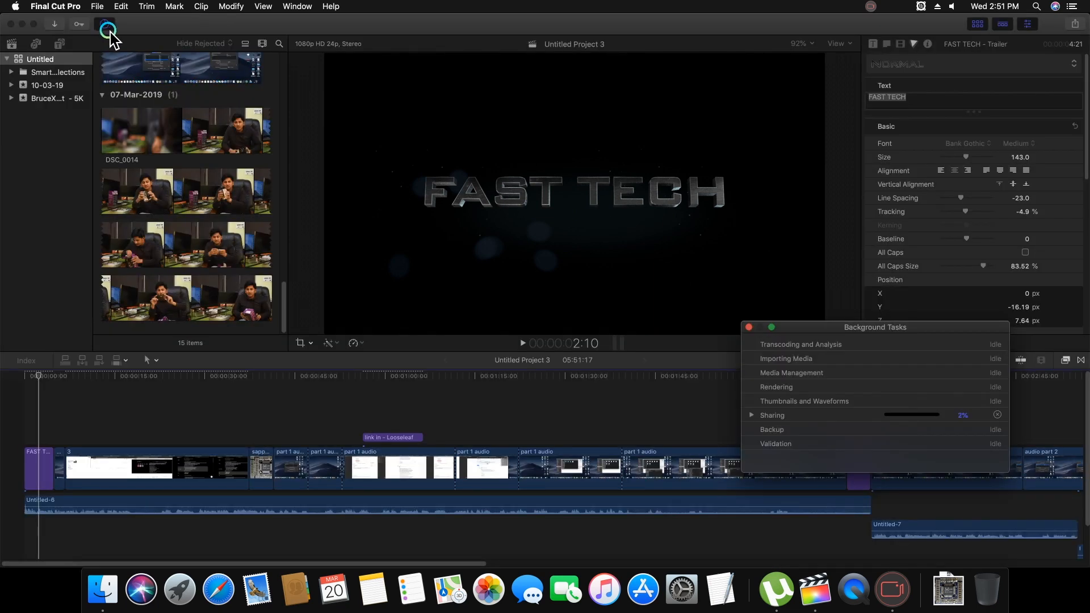
mouse_move(290, 92)
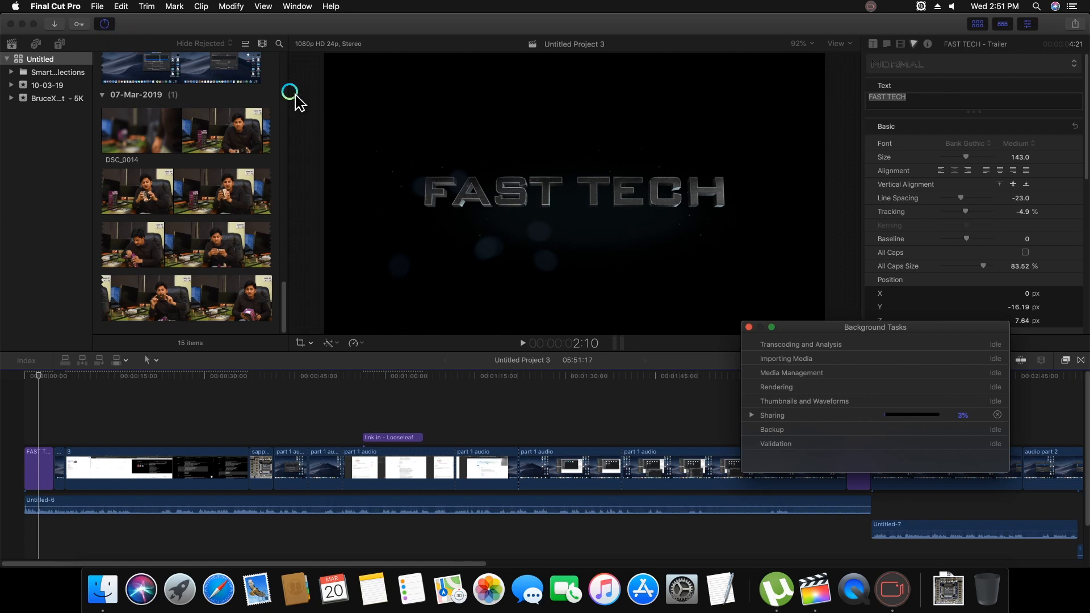
mouse_move(308, 76)
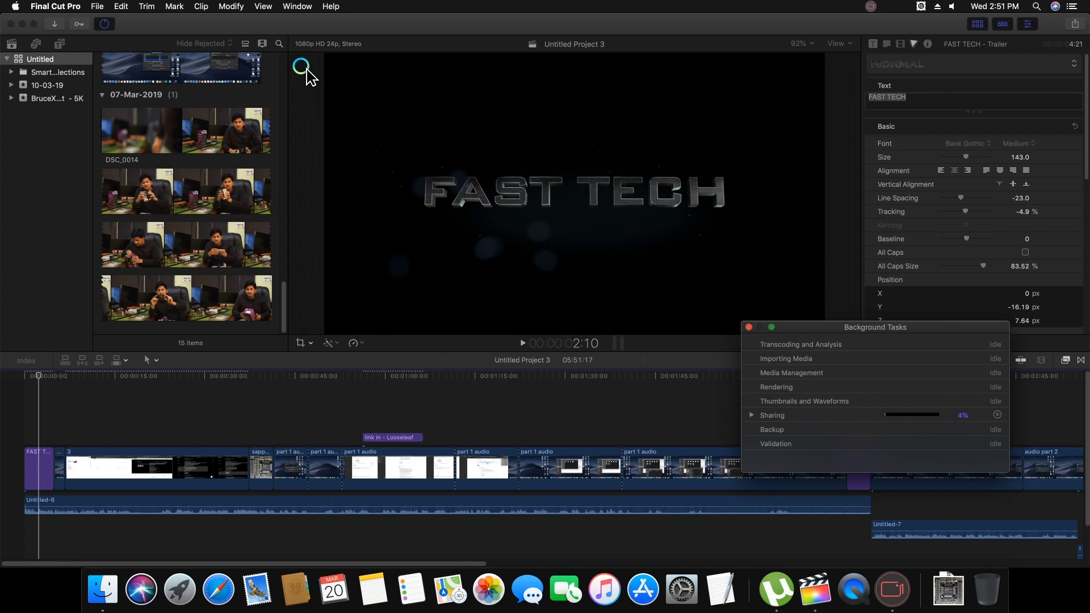
mouse_move(431, 18)
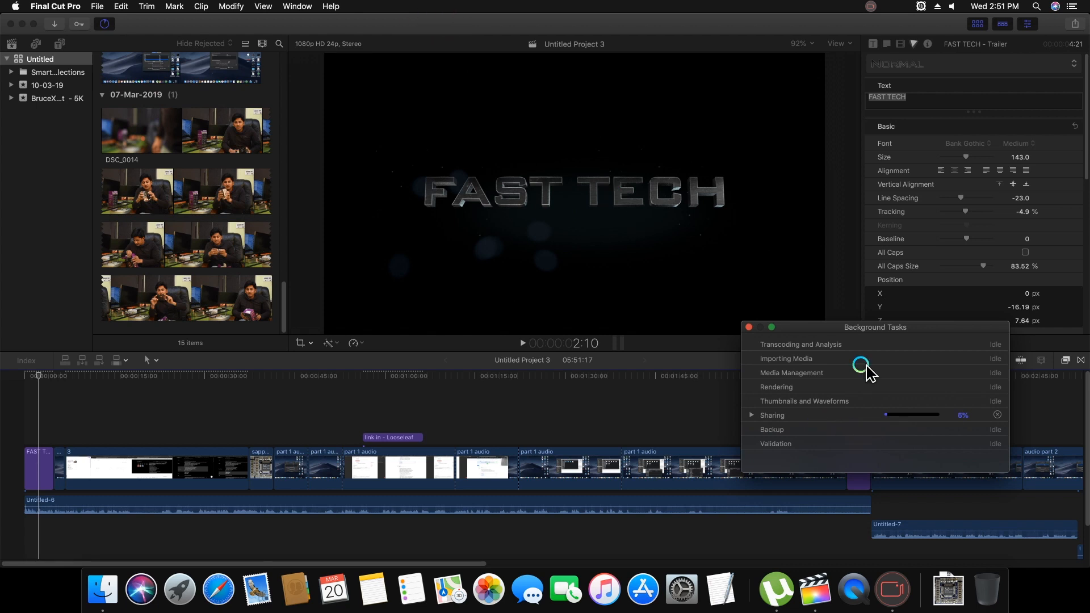
mouse_move(863, 334)
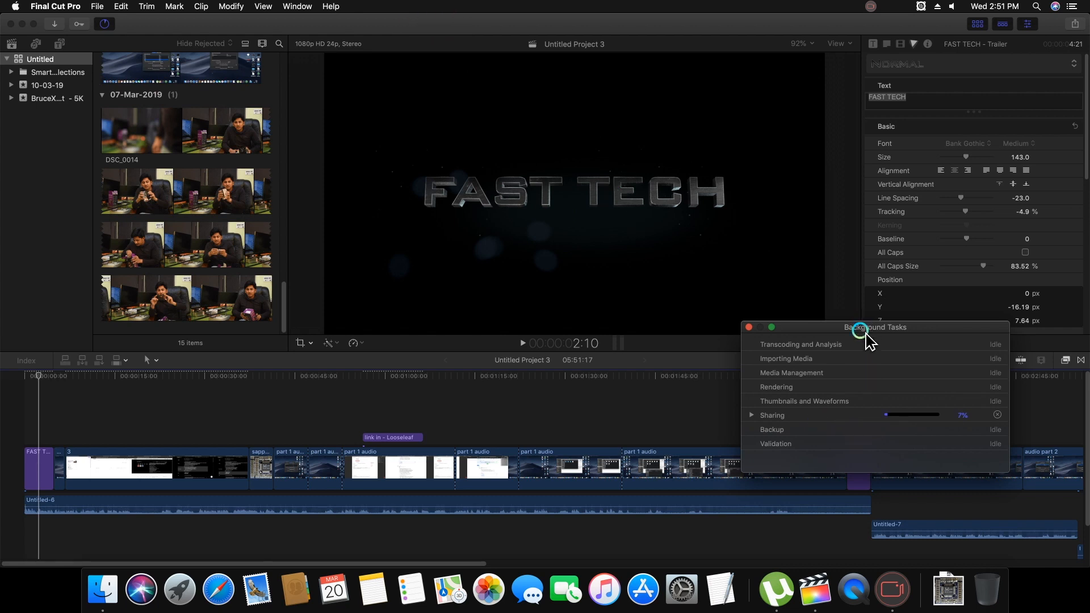
drag(876, 328, 684, 266)
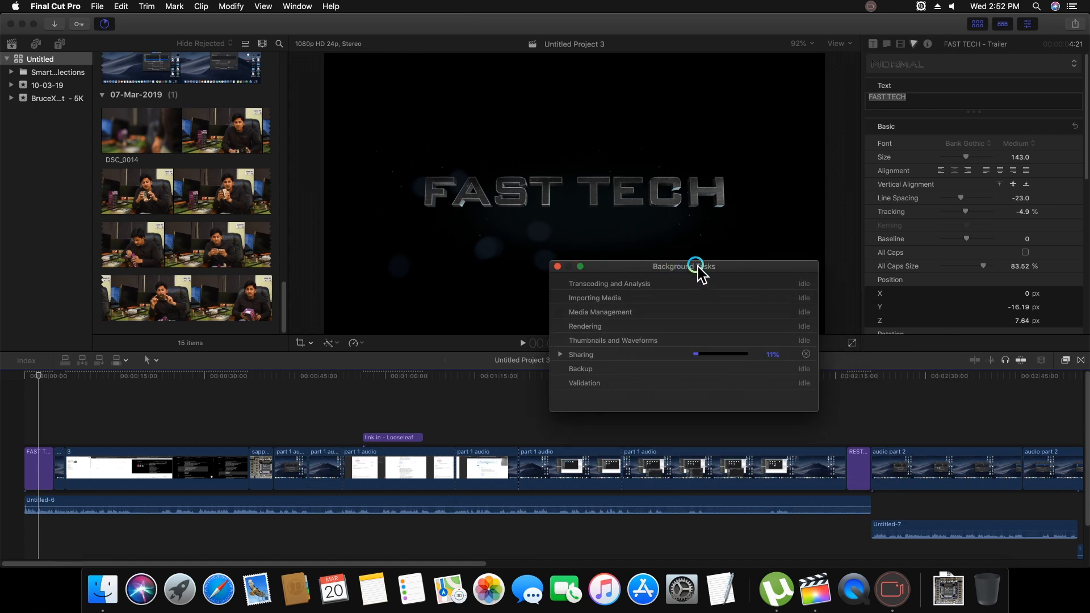
click(15, 10)
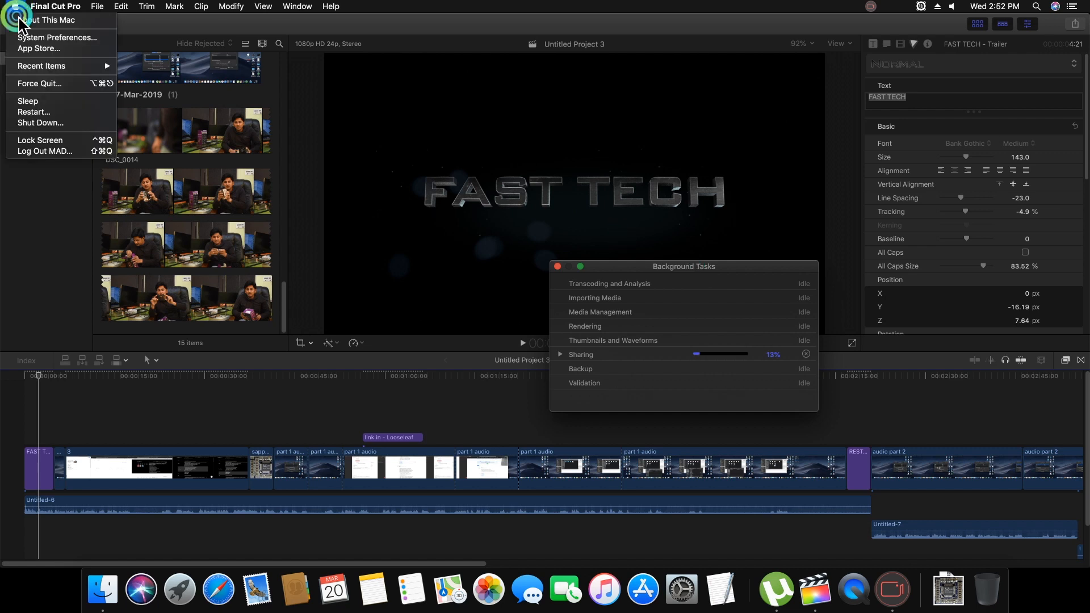
Confirm the AMD Radeon Vega 64 (8176 MB) in System Report, then return to Final Cut Pro.
click(49, 19)
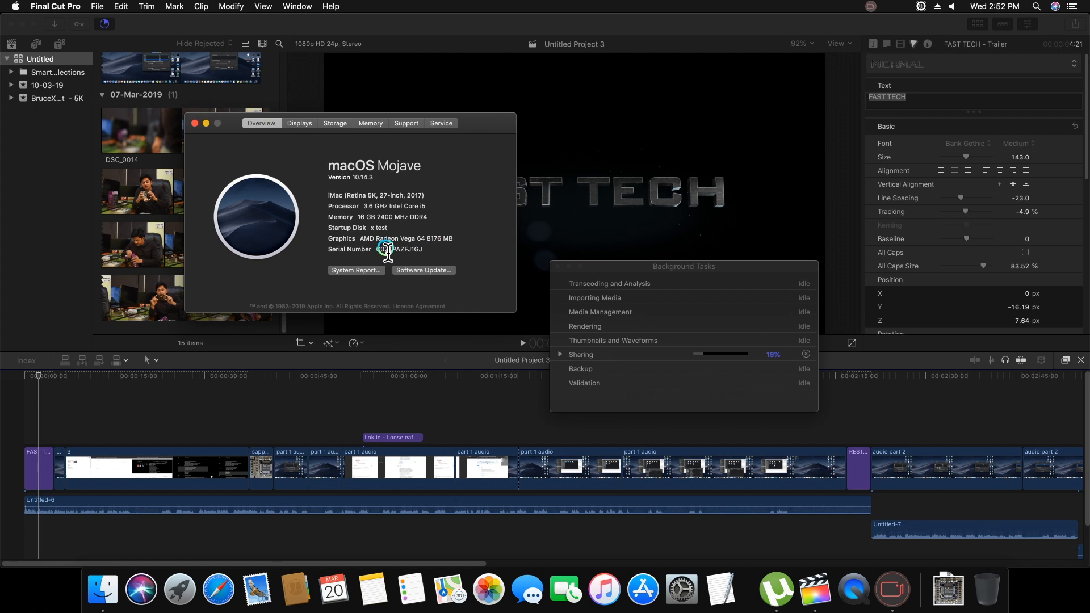
click(356, 270)
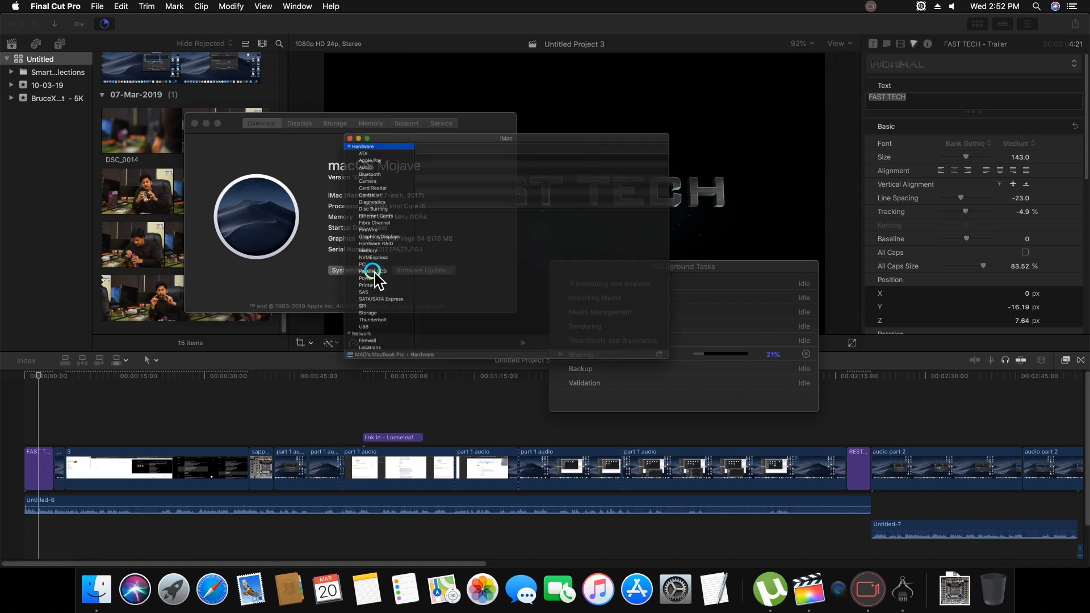
click(378, 237)
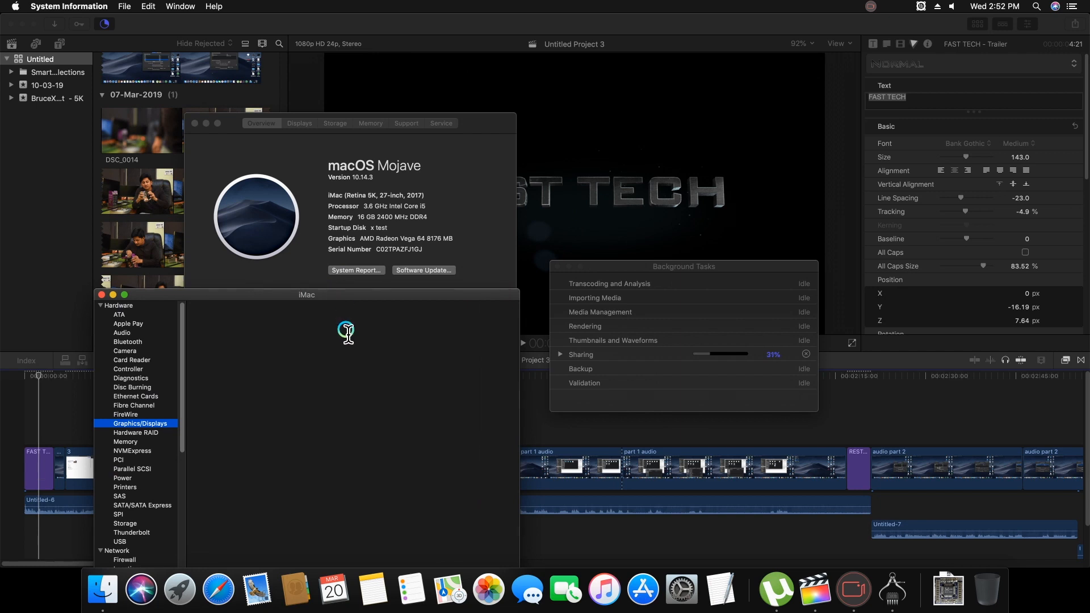
click(140, 424)
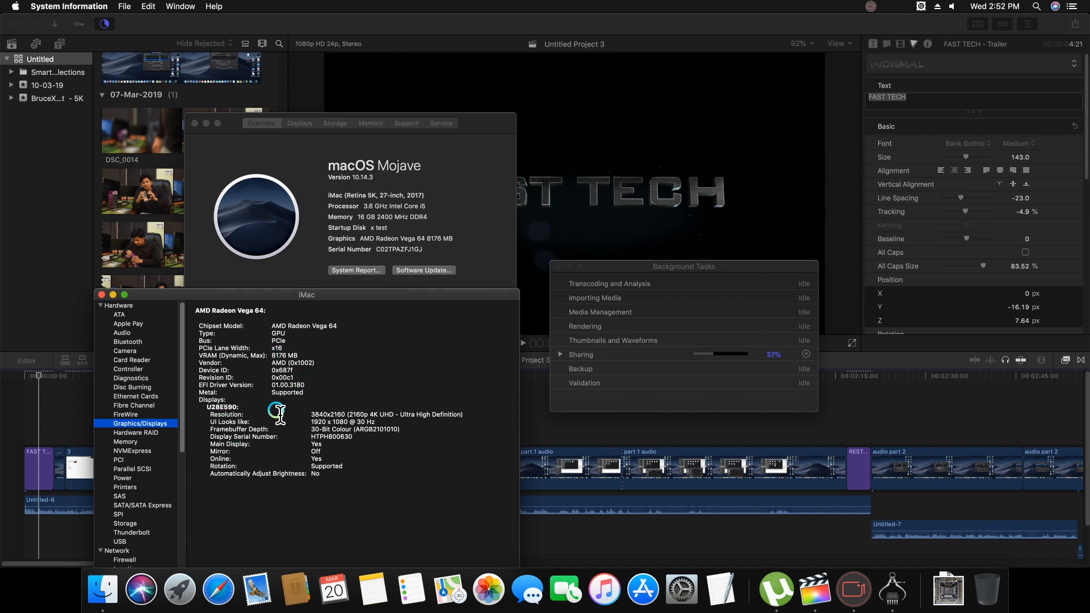
mouse_move(283, 496)
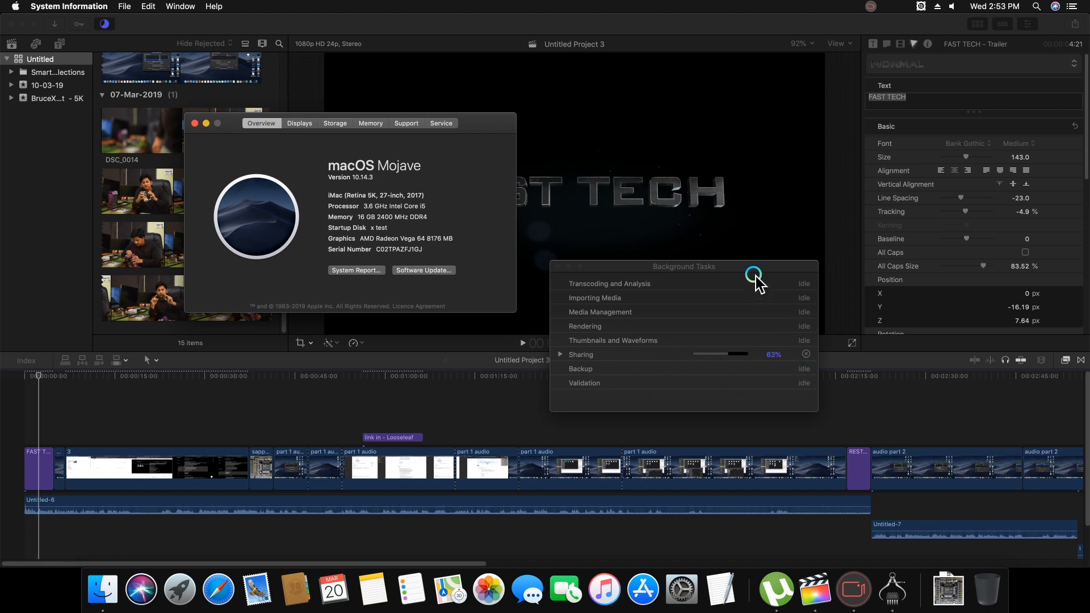
click(753, 270)
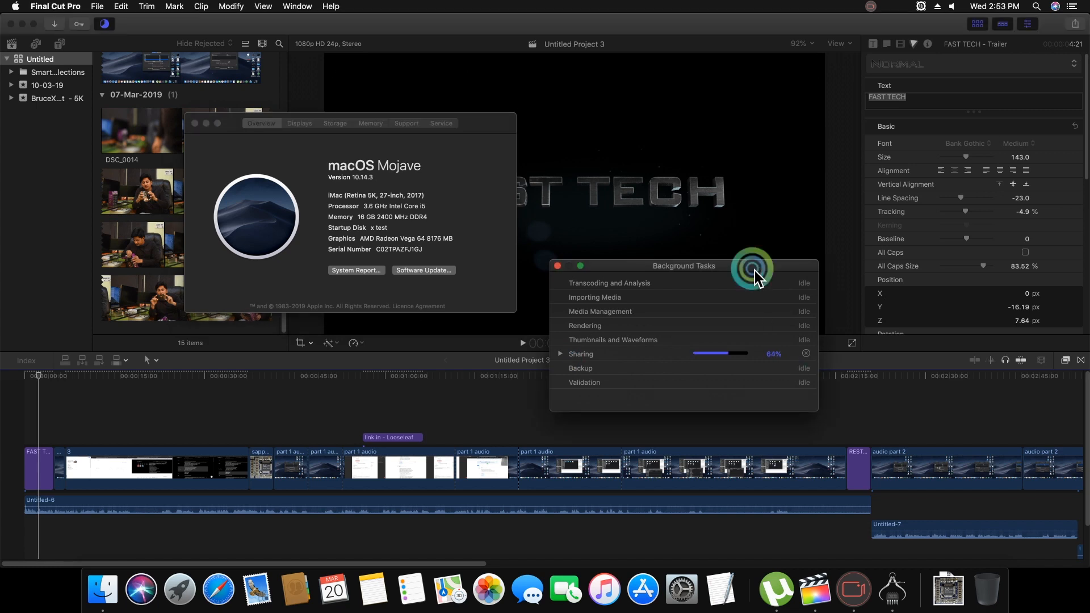